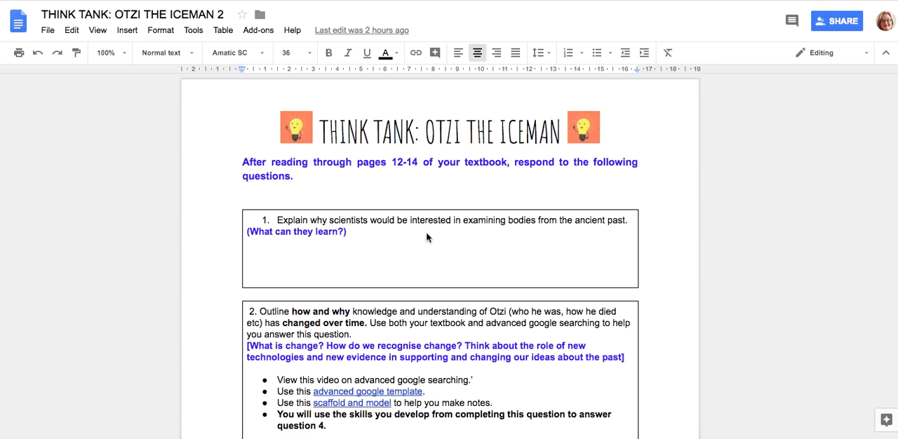
Follow the 'advanced google template' link from the worksheet to Google's Advanced Search page.
scroll("down", 3)
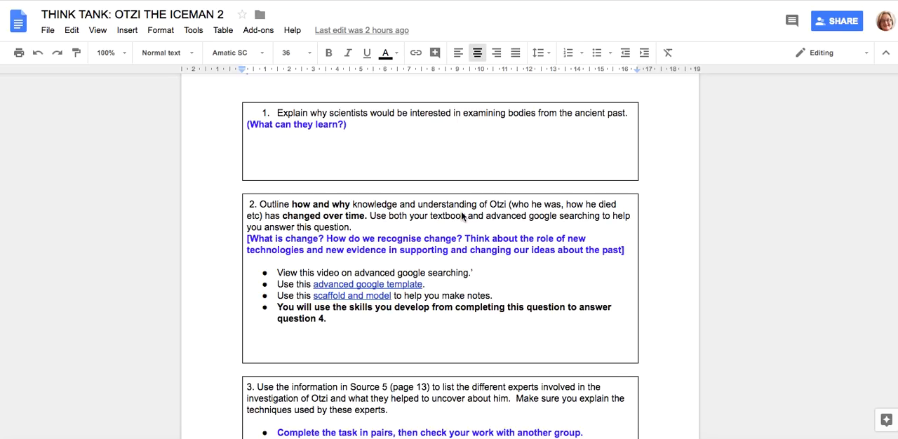
mouse_move(513, 216)
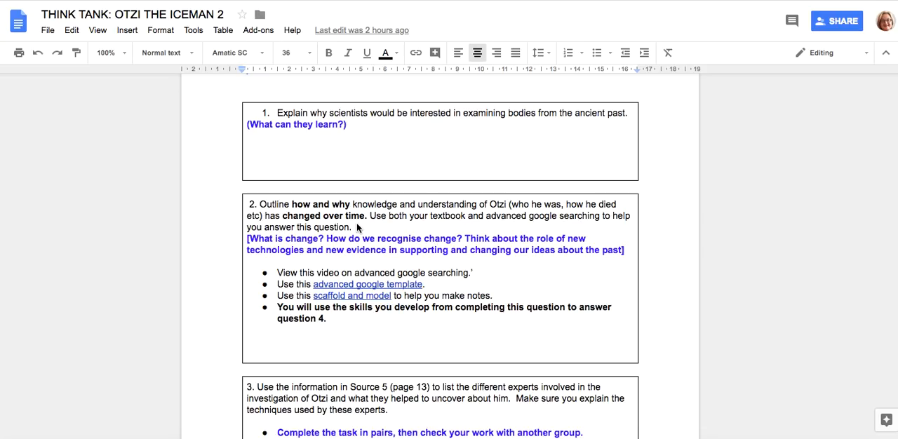
mouse_move(372, 227)
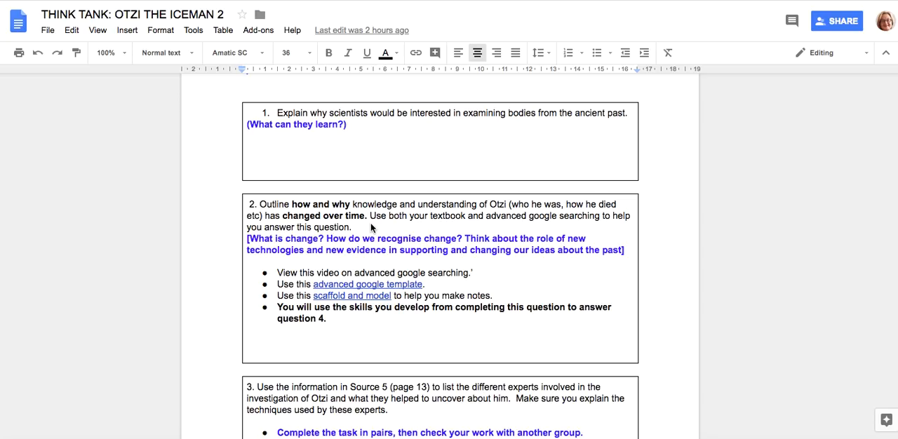
mouse_move(371, 229)
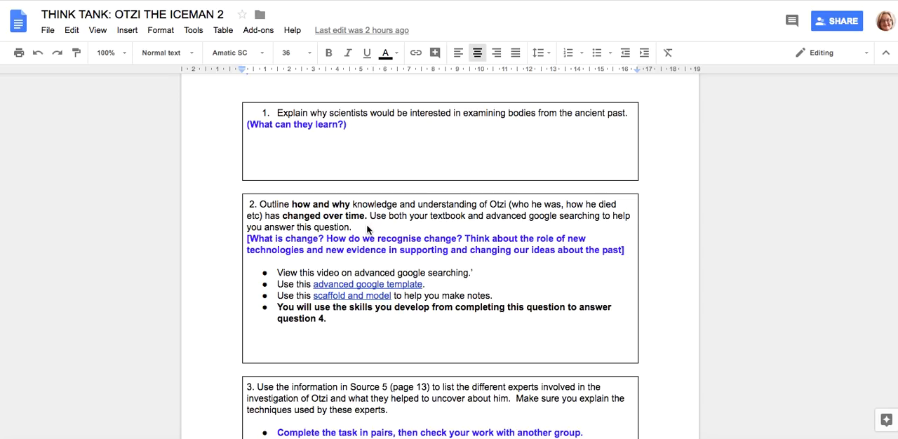
mouse_move(384, 251)
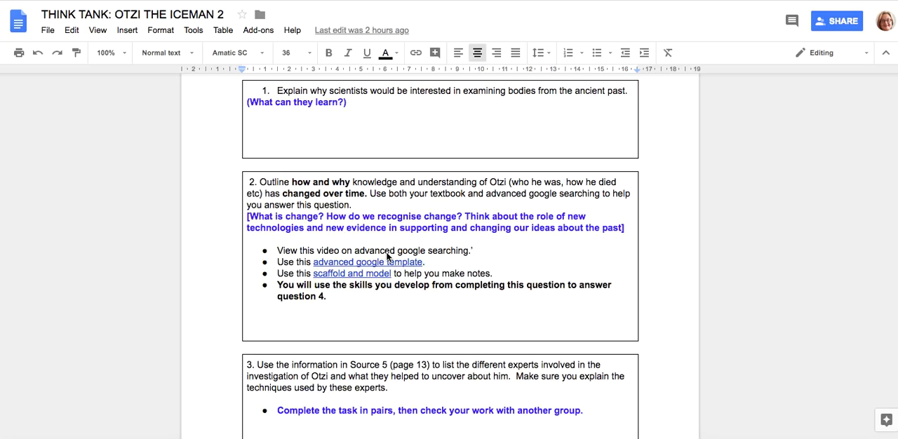
mouse_move(386, 258)
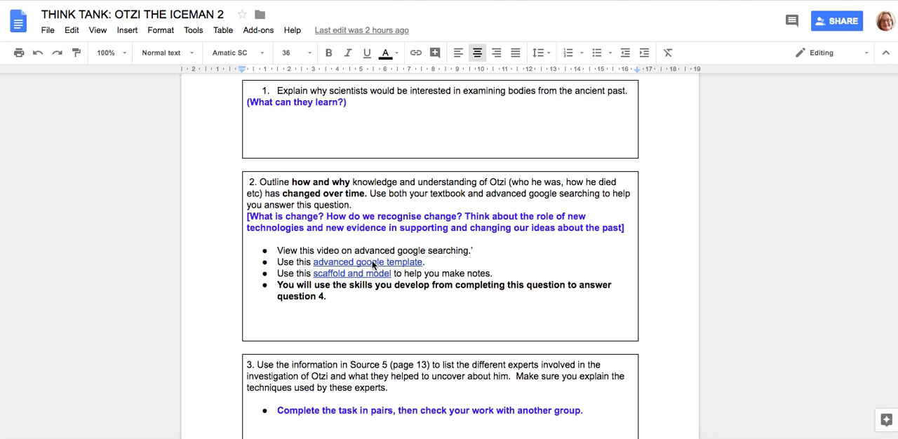
left_click(368, 261)
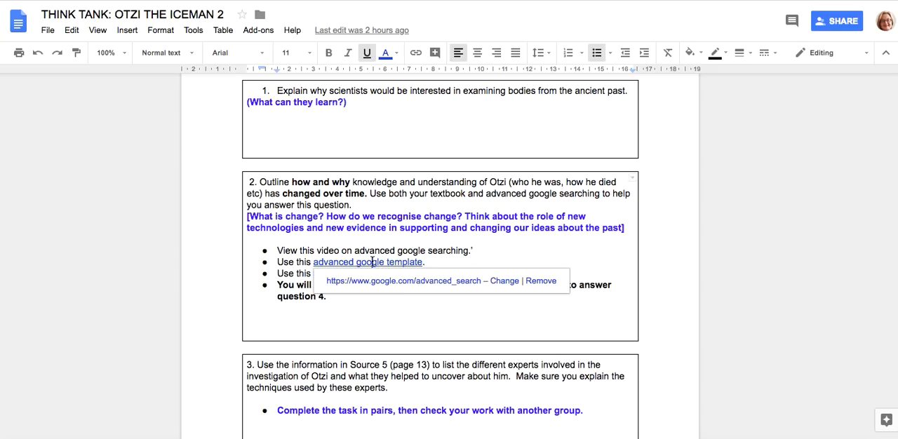
left_click(368, 261)
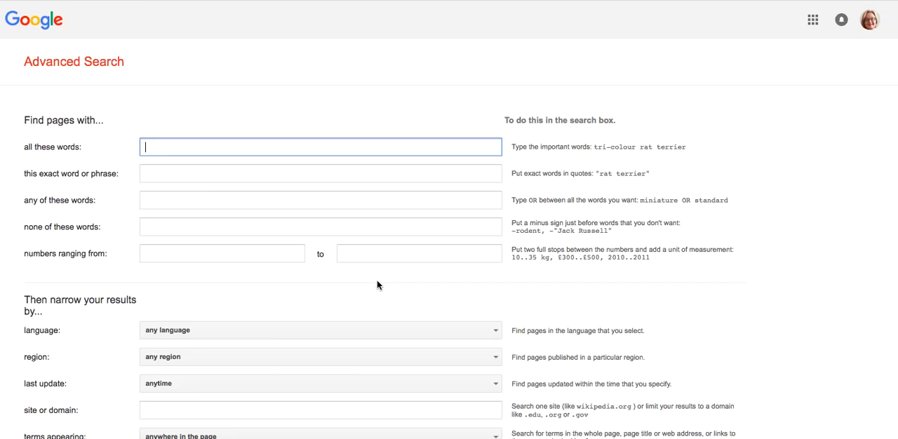
mouse_move(265, 183)
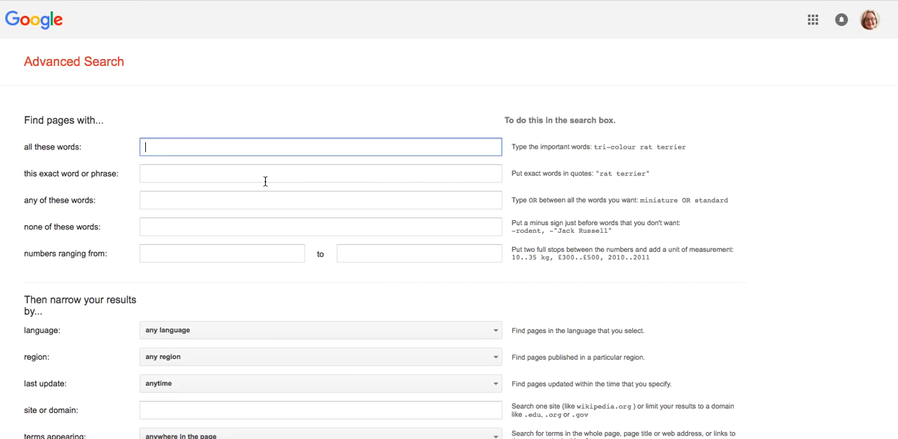
Enter 'Otzi life' as the required 'all these words' search terms.
type("ot")
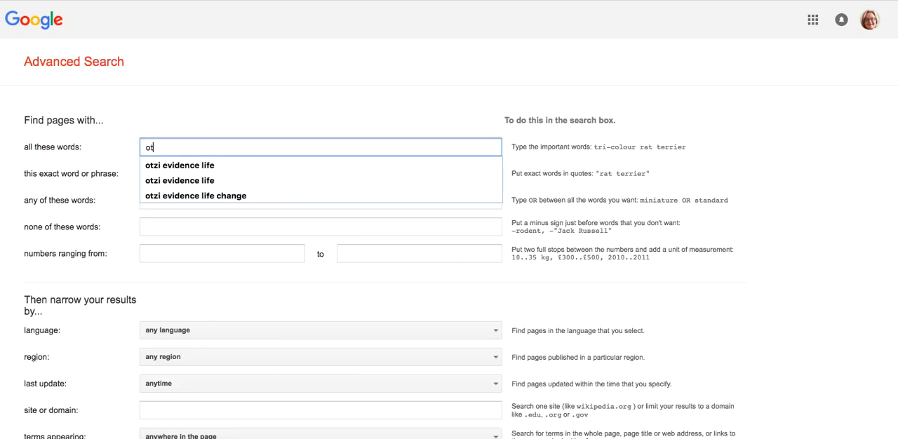
key("Backspace")
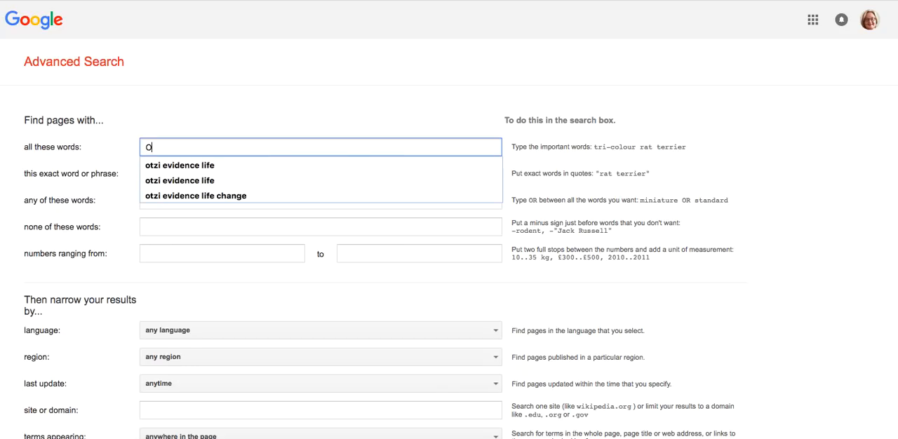
type("tzi life")
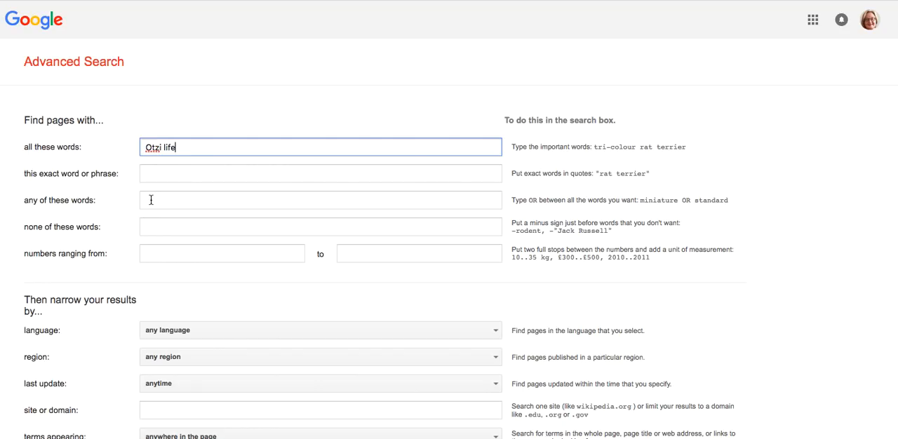
Enter 'theory theories idea ideas' as the 'any of these words' alternatives.
left_click(320, 199)
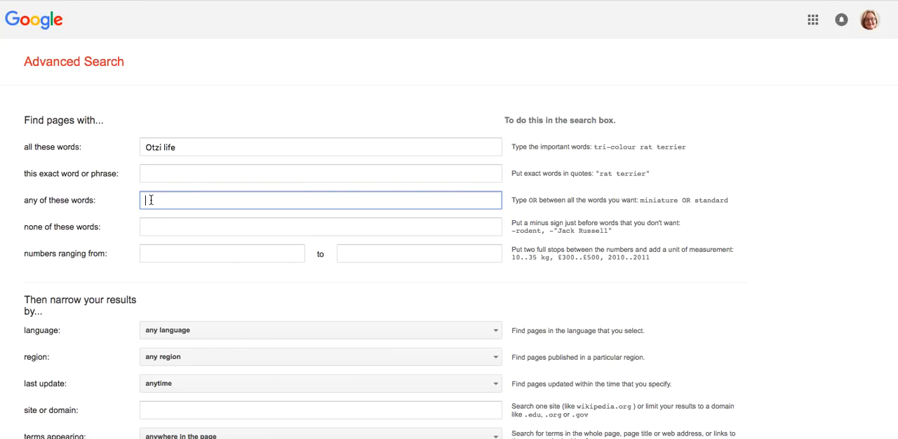
type("theory theories")
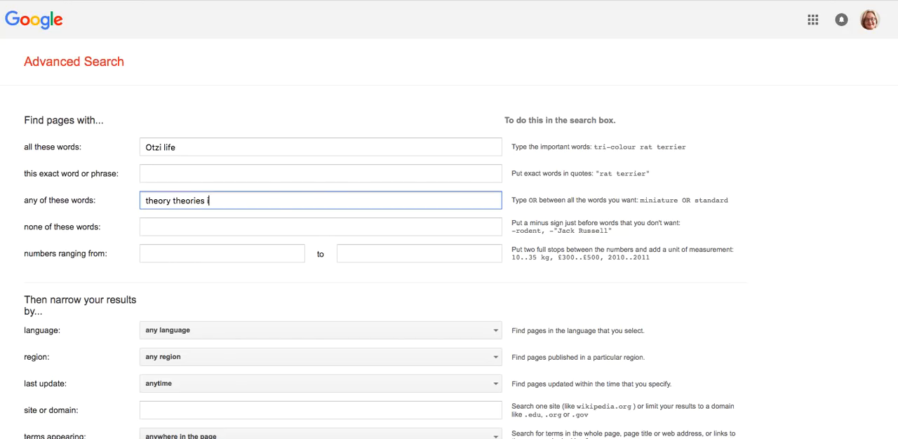
type("idea id")
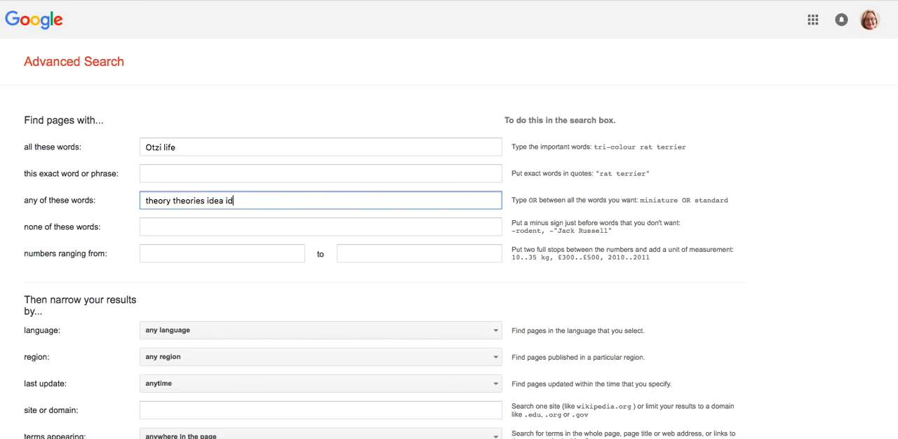
type("as")
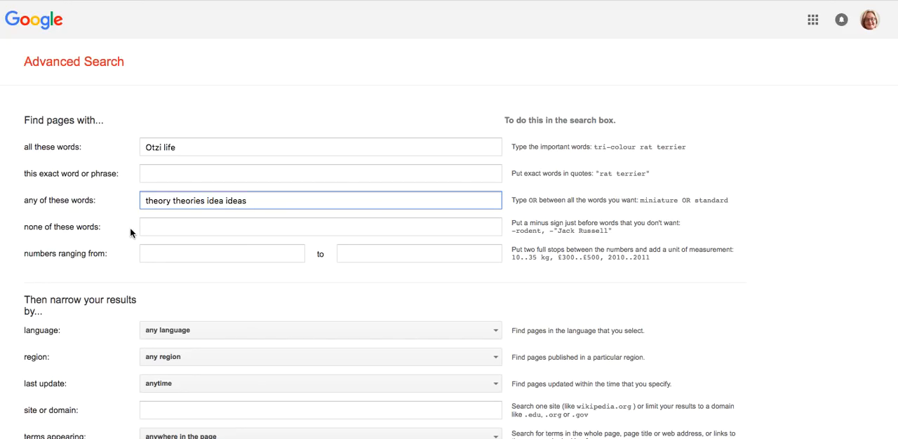
scroll("down", 3)
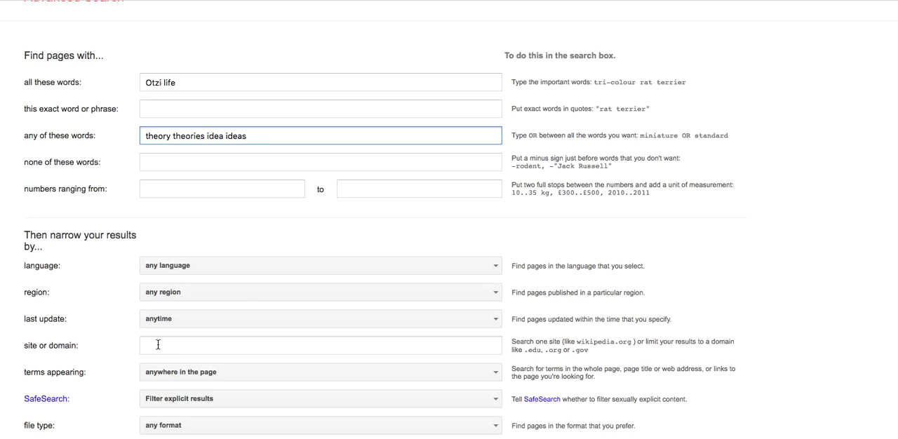
mouse_move(325, 243)
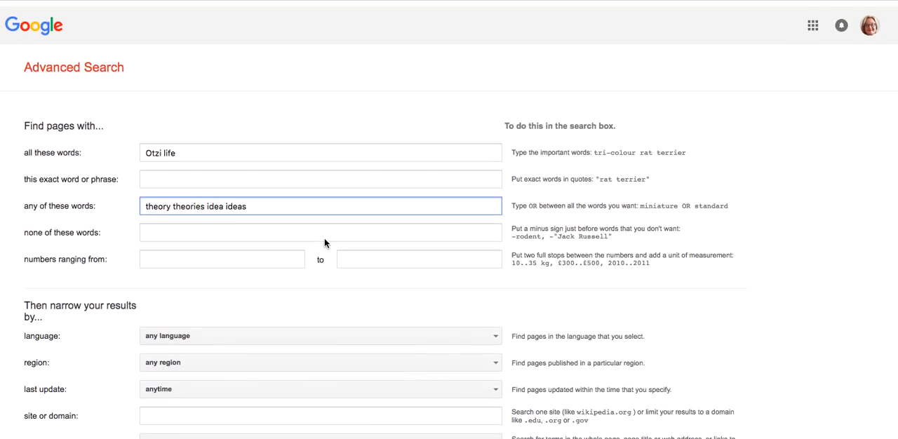
scroll("down", 3)
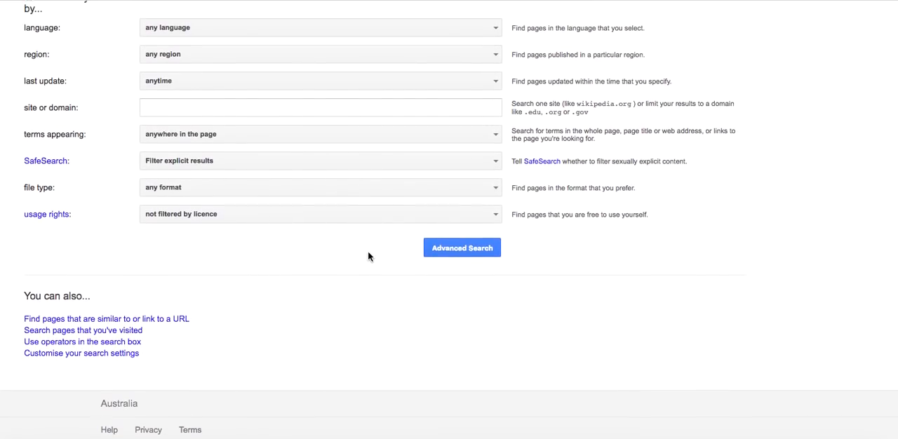
scroll("down", 3)
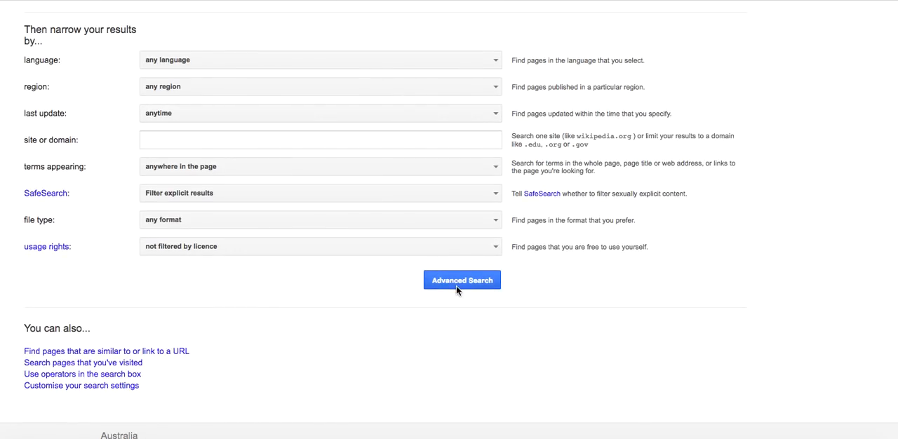
Run the advanced search and review results for 'Otzi life theory OR theories OR idea OR ideas'.
left_click(462, 280)
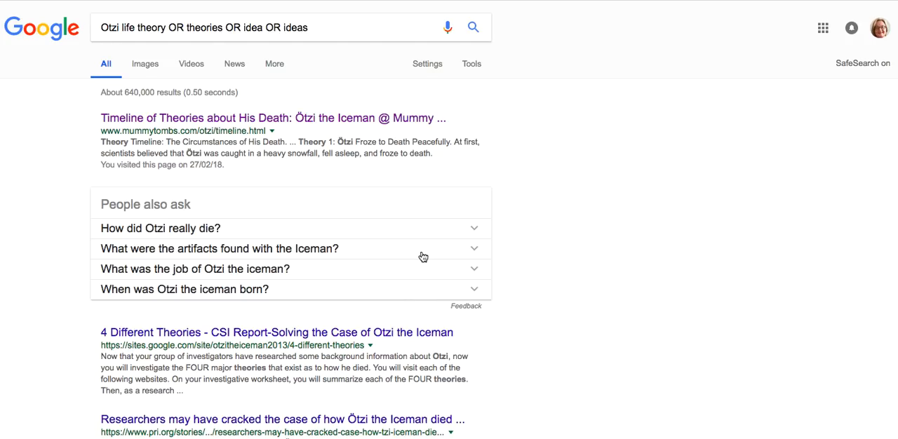
scroll("down", 3)
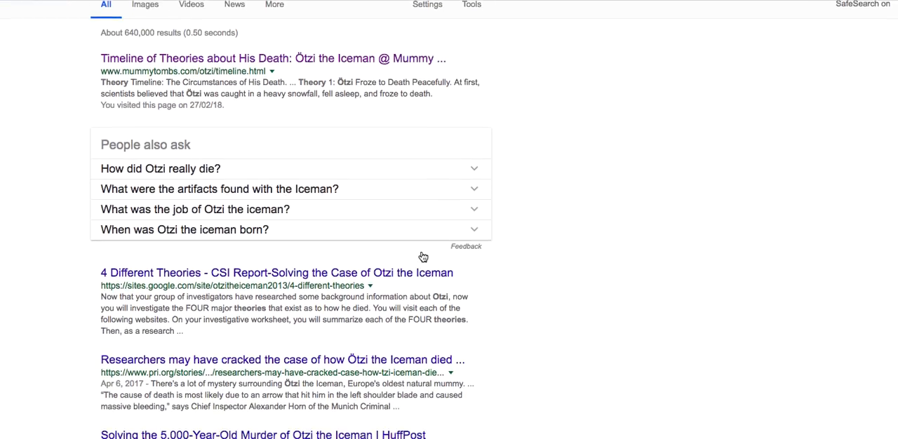
scroll("down", 3)
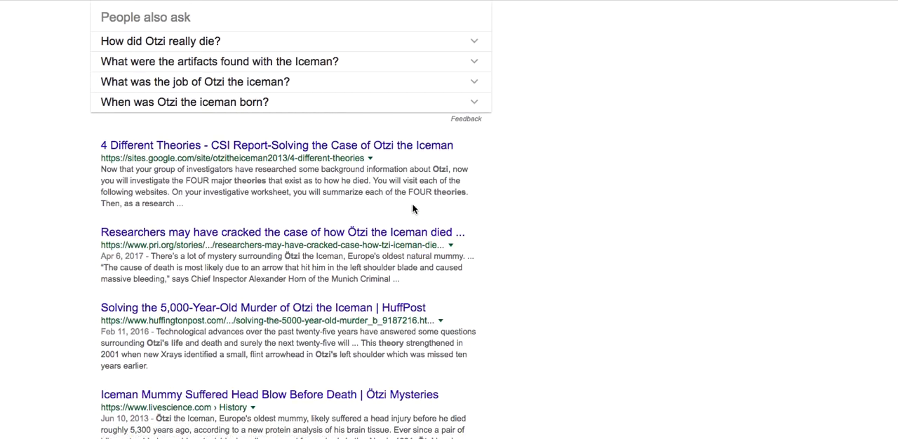
mouse_move(354, 152)
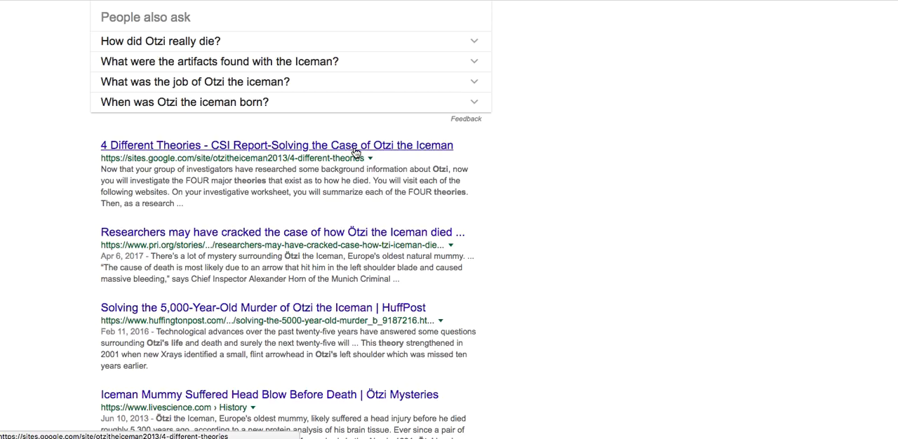
Open the '4 Different Theories - CSI Report' result and view its Theory #1-#4 links.
left_click(277, 146)
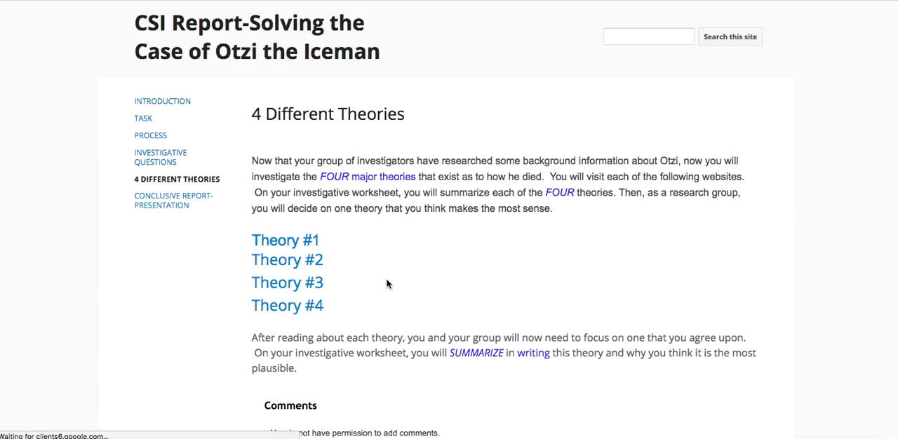
scroll("down", 3)
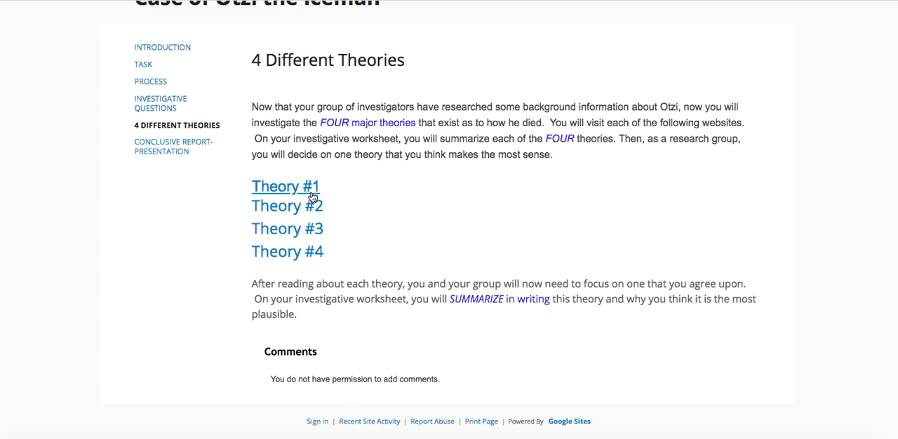
mouse_move(286, 229)
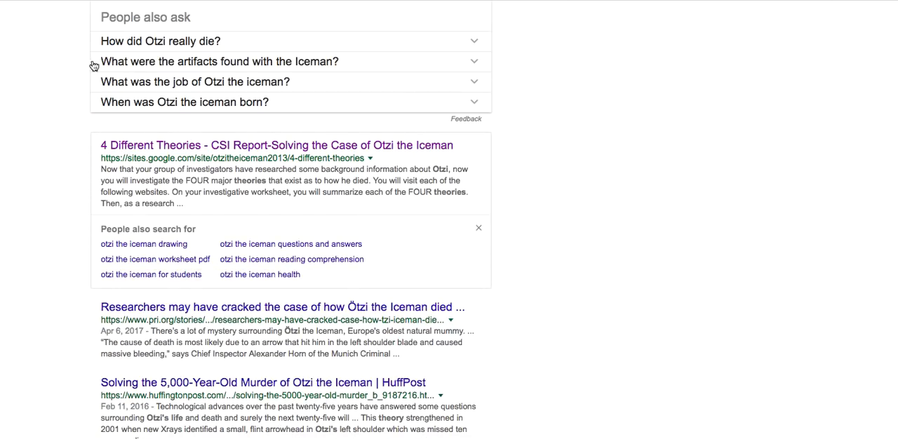
scroll("down", 3)
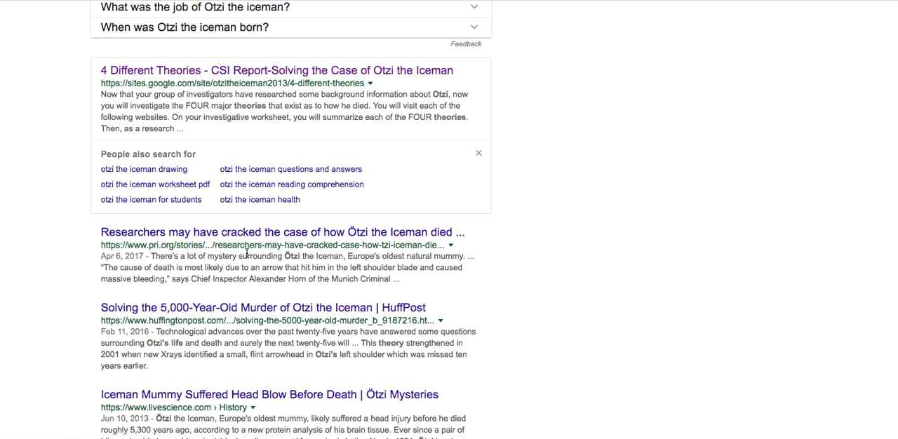
scroll("down", 3)
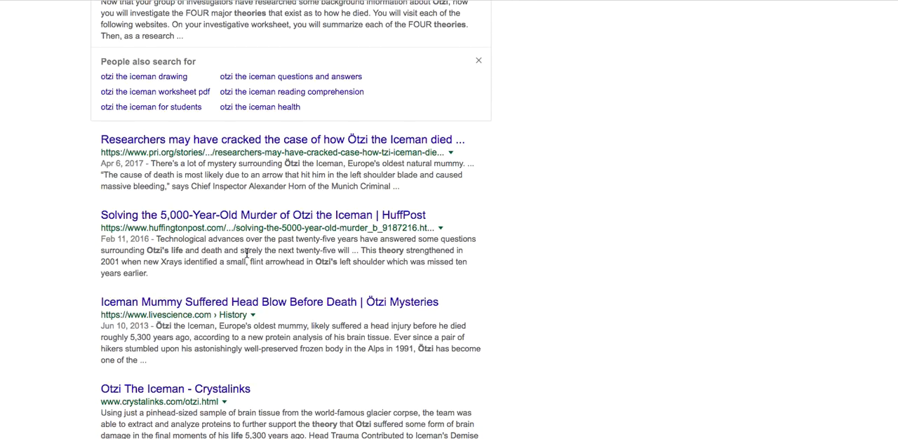
mouse_move(241, 311)
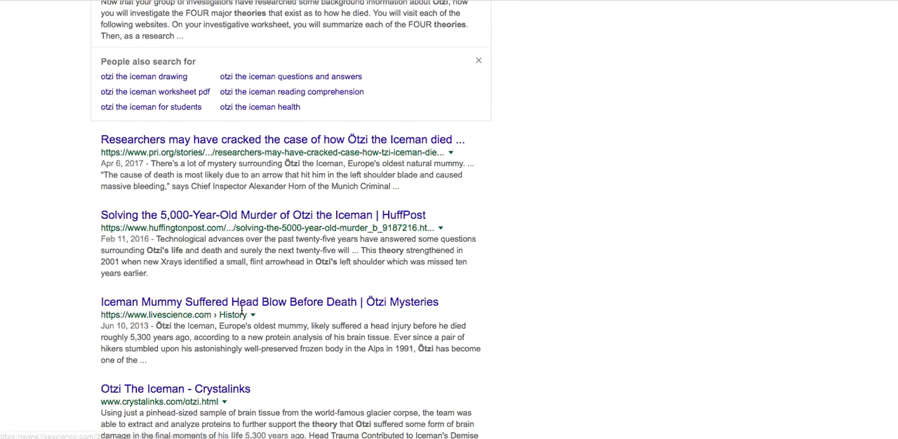
scroll("down", 3)
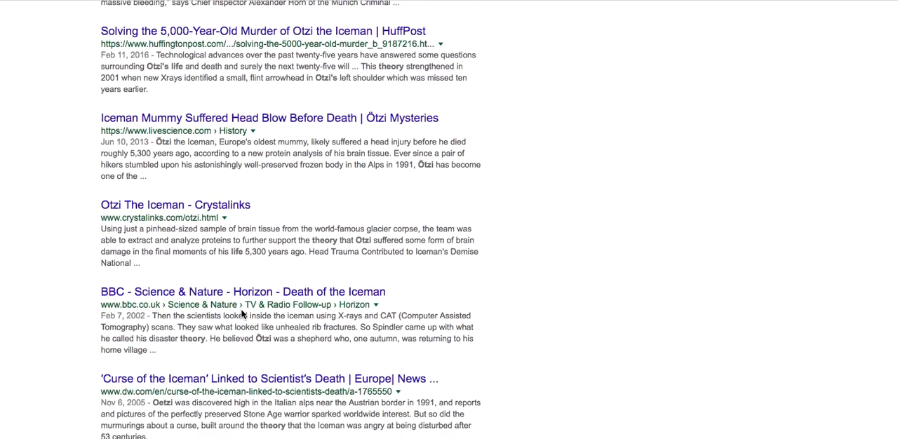
scroll("up", 3)
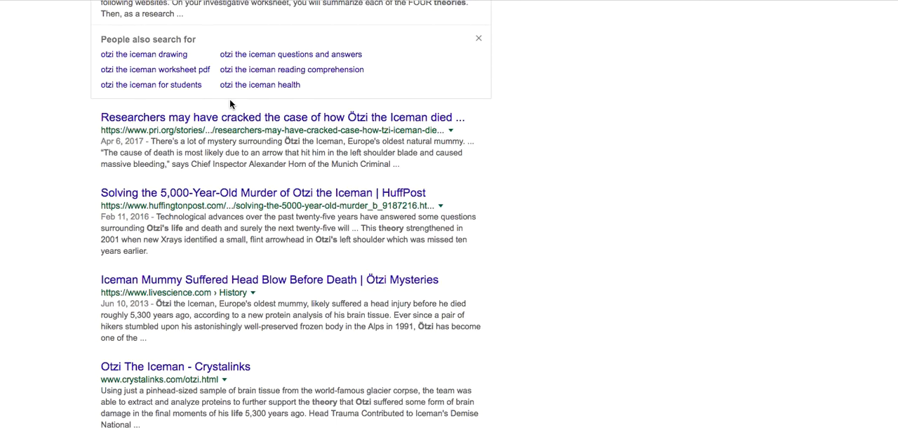
scroll("up", 3)
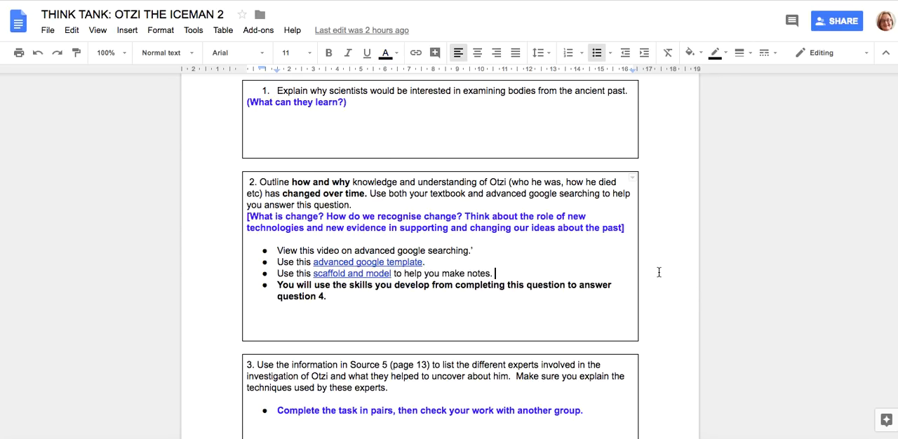
mouse_move(371, 273)
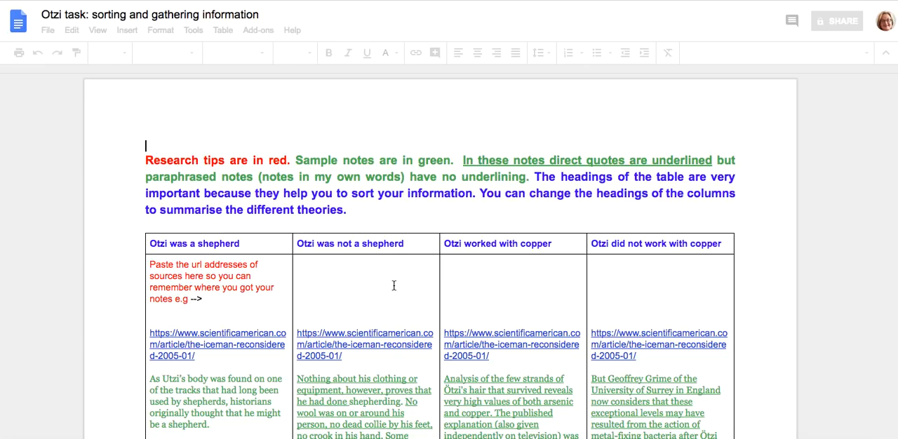
scroll("down", 3)
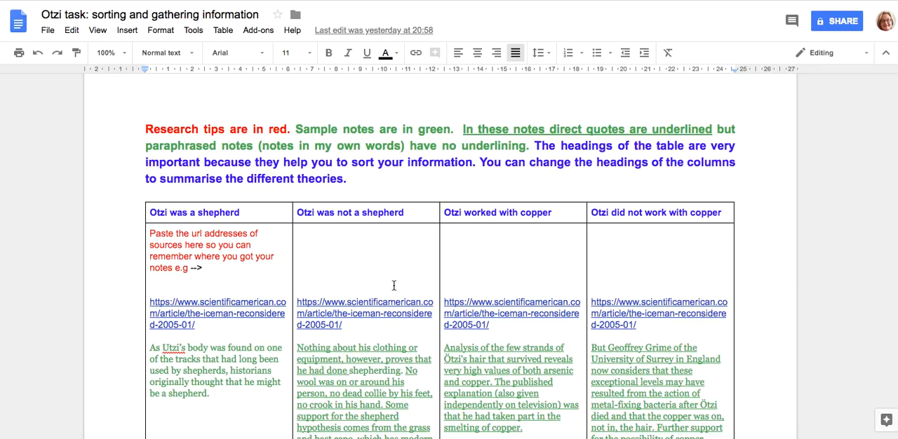
mouse_move(384, 280)
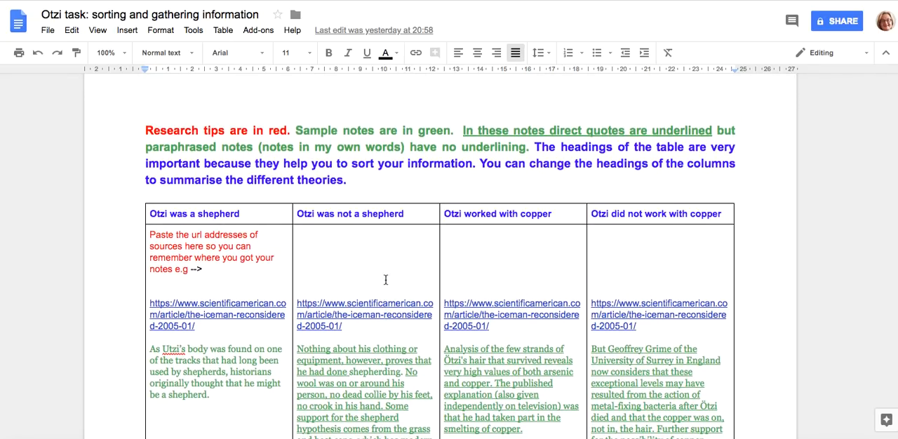
mouse_move(576, 250)
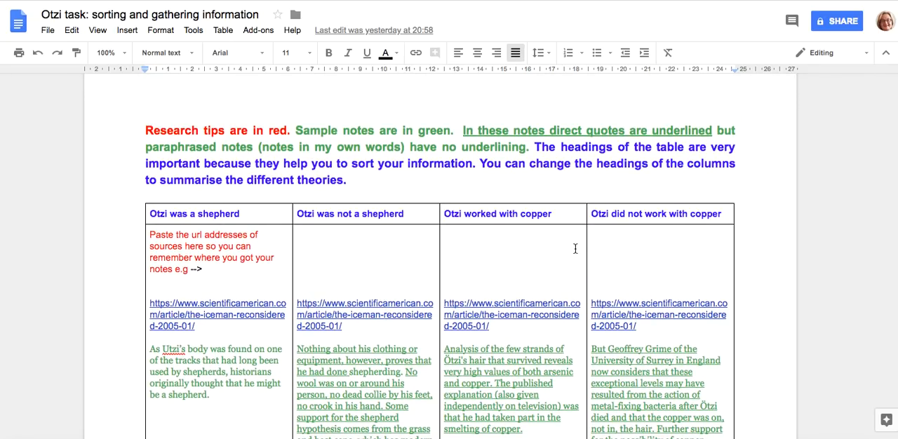
scroll("down", 3)
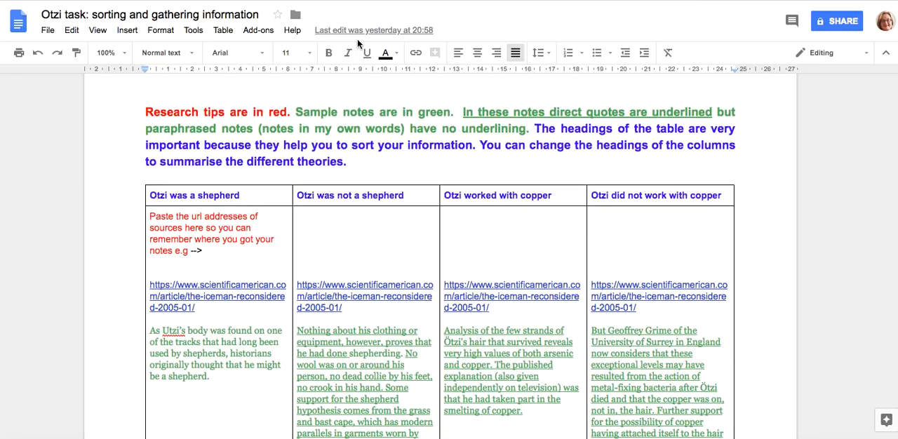
mouse_move(314, 101)
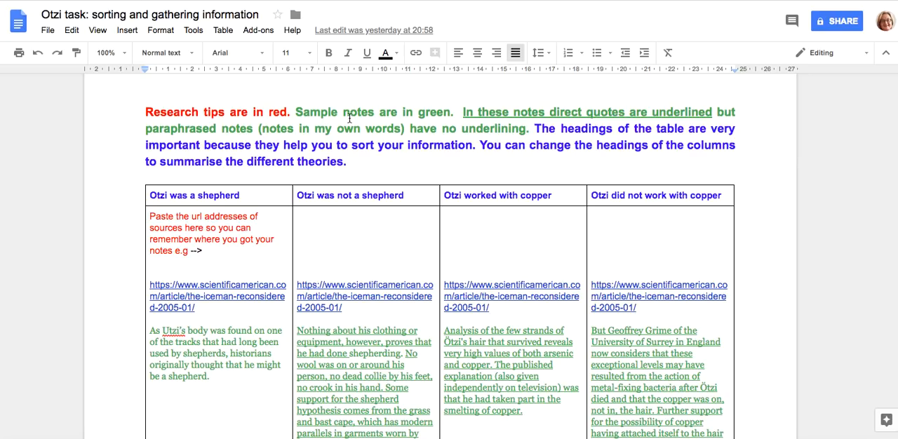
mouse_move(553, 107)
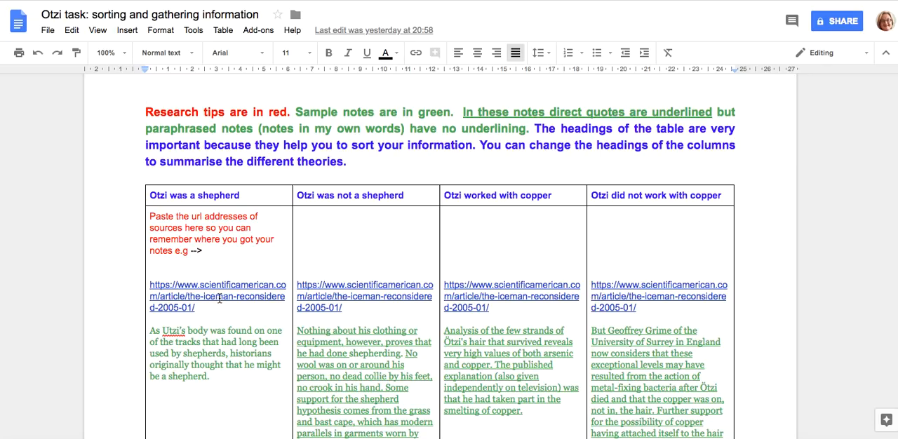
scroll("down", 3)
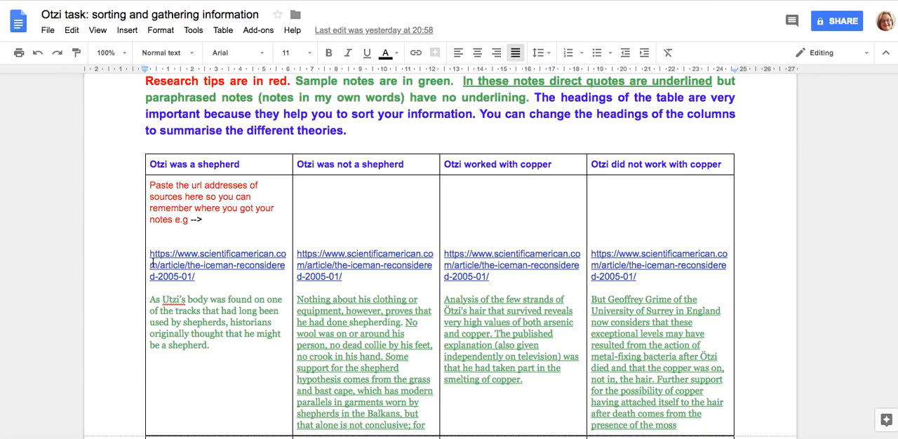
mouse_move(181, 258)
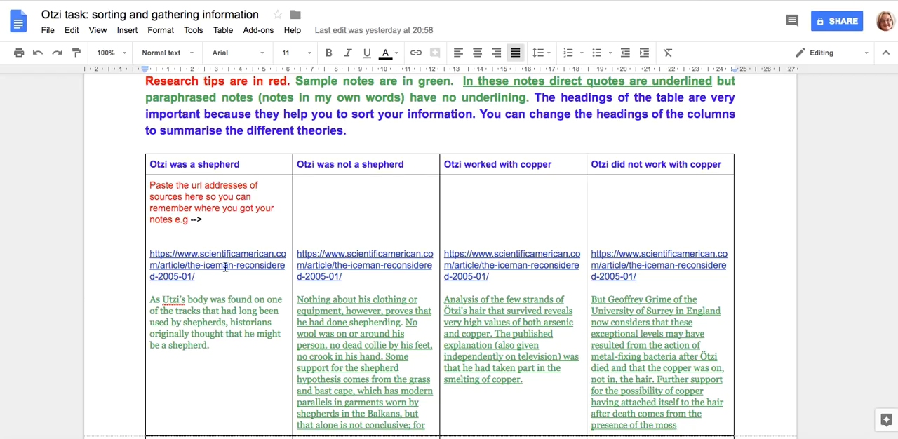
mouse_move(242, 303)
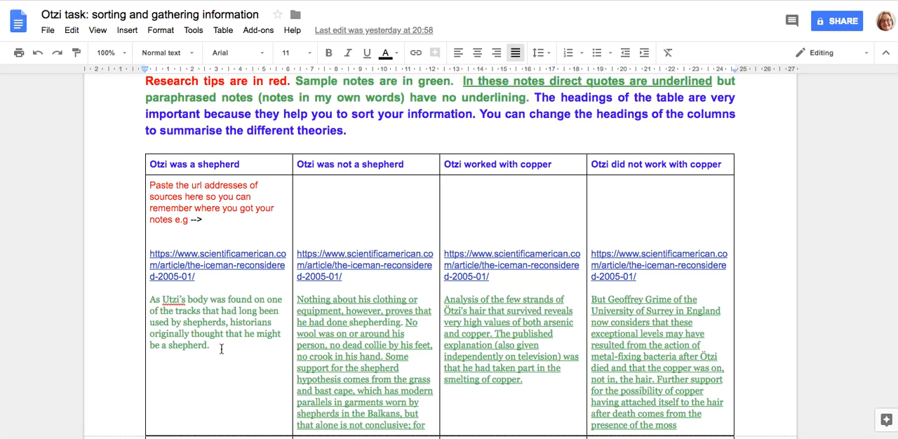
mouse_move(200, 365)
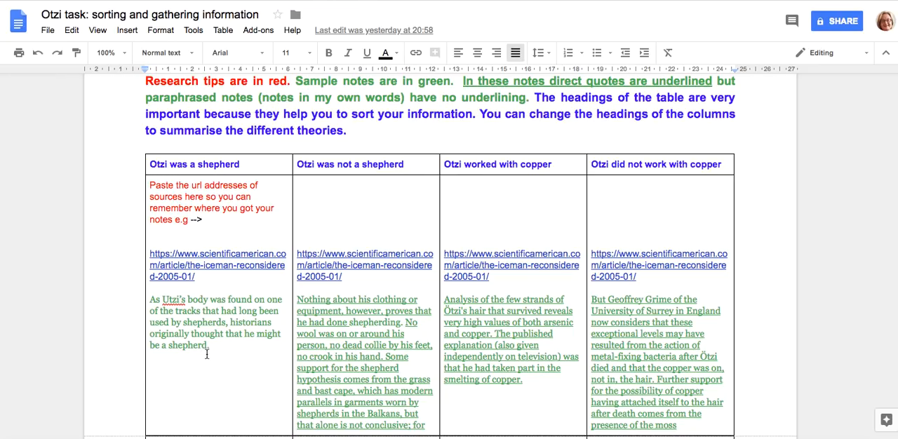
mouse_move(264, 292)
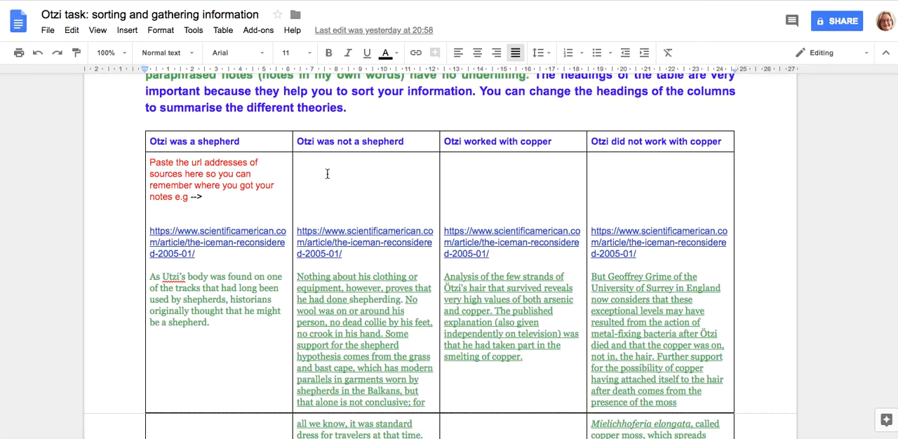
scroll("down", 3)
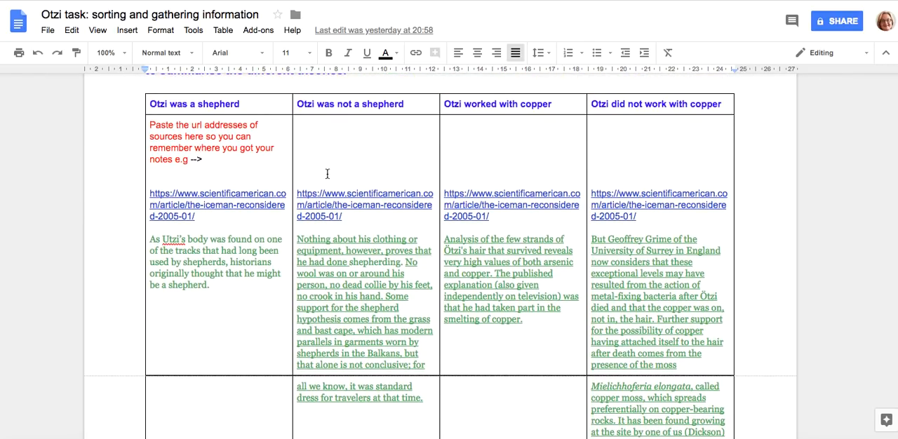
mouse_move(344, 143)
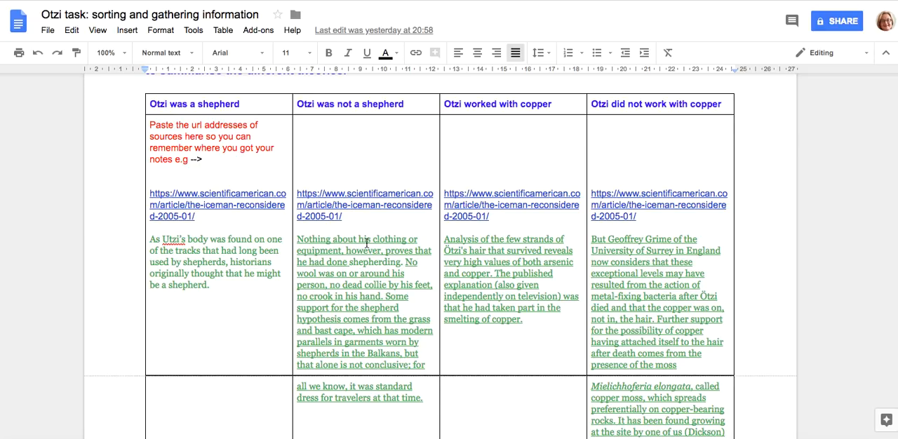
scroll("down", 3)
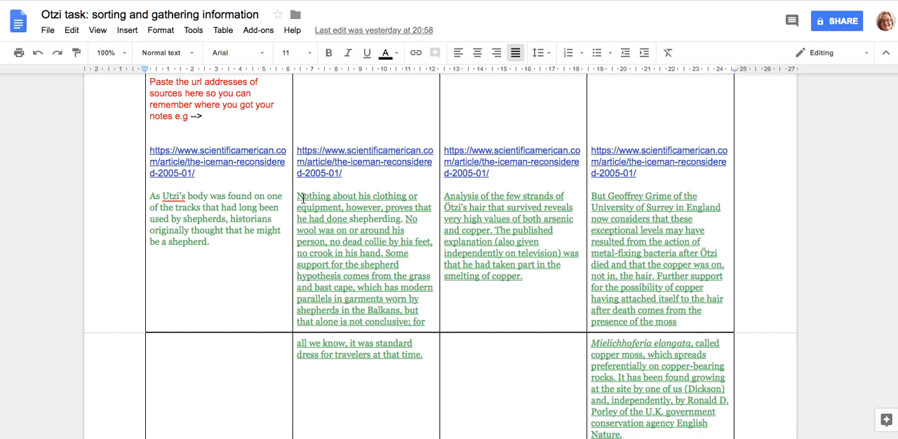
mouse_move(362, 272)
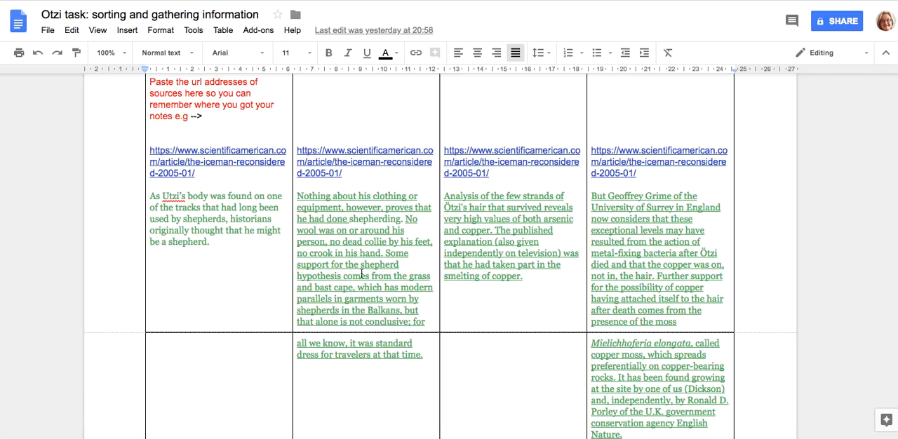
mouse_move(384, 273)
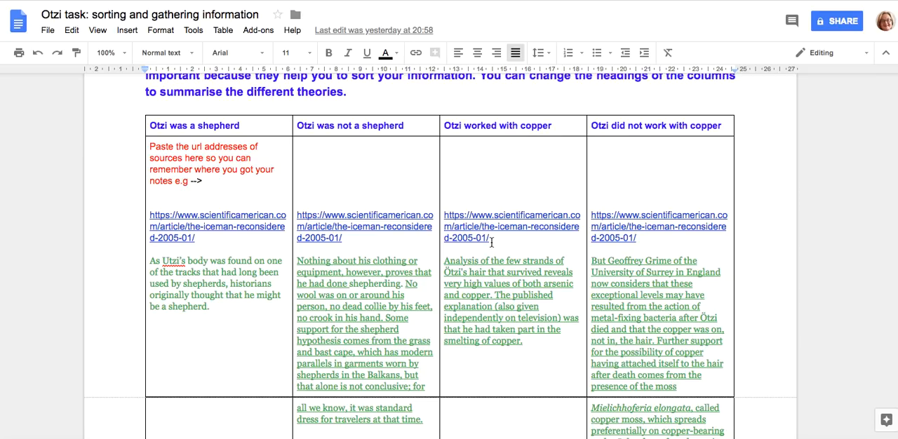
scroll("down", 3)
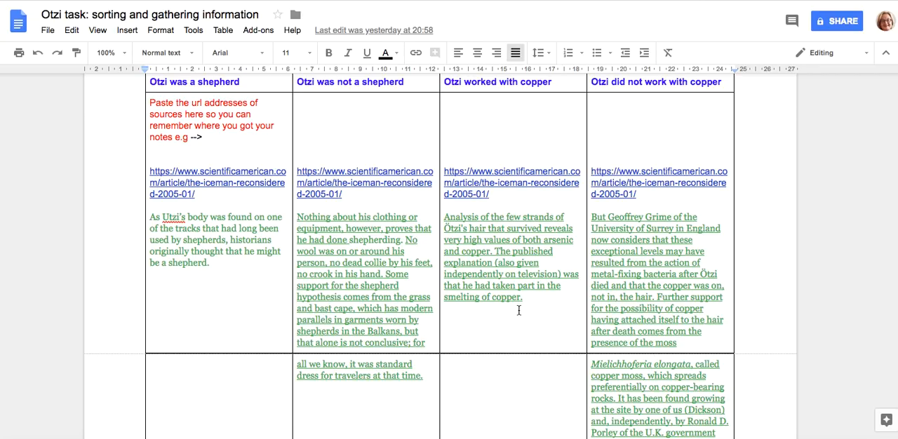
scroll("down", 3)
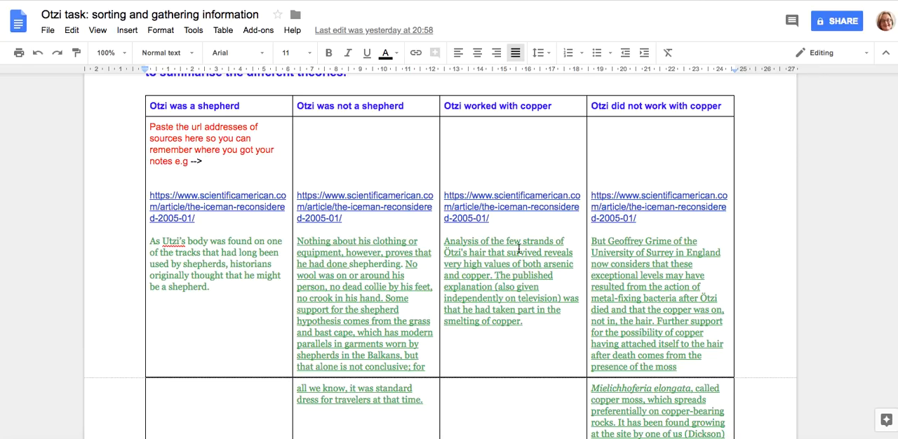
mouse_move(517, 152)
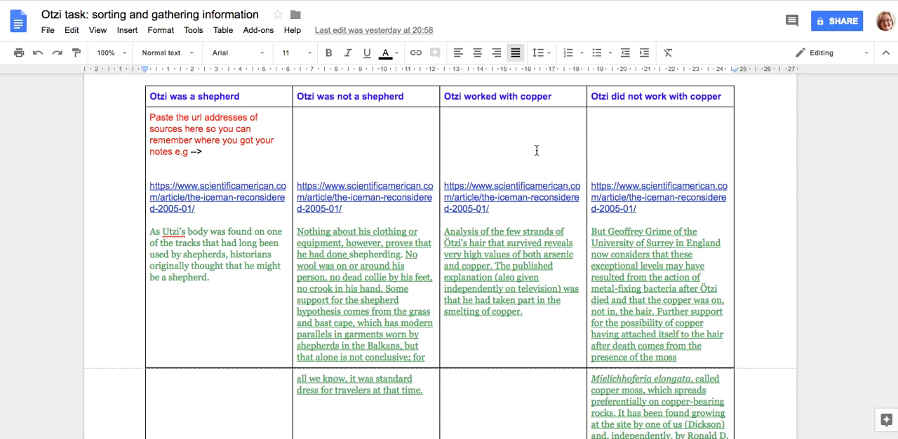
mouse_move(655, 139)
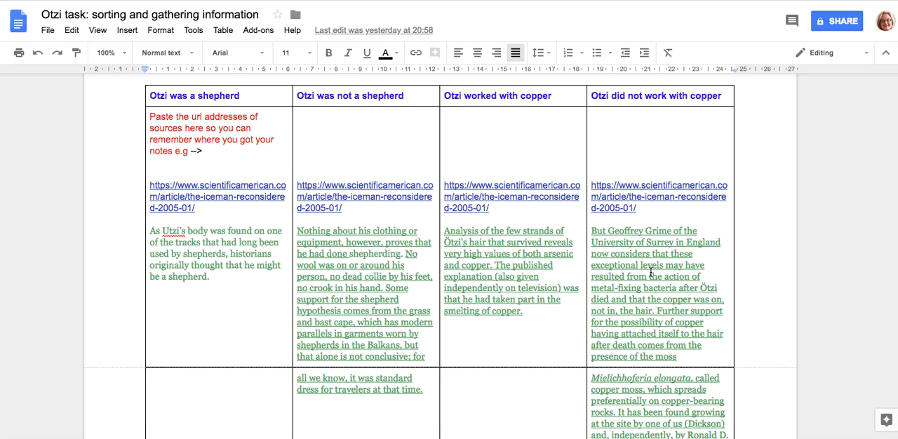
scroll("down", 3)
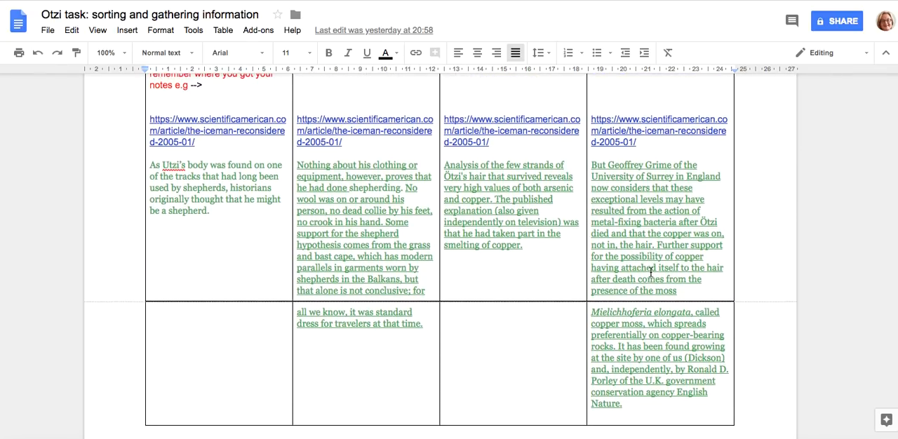
scroll("up", 3)
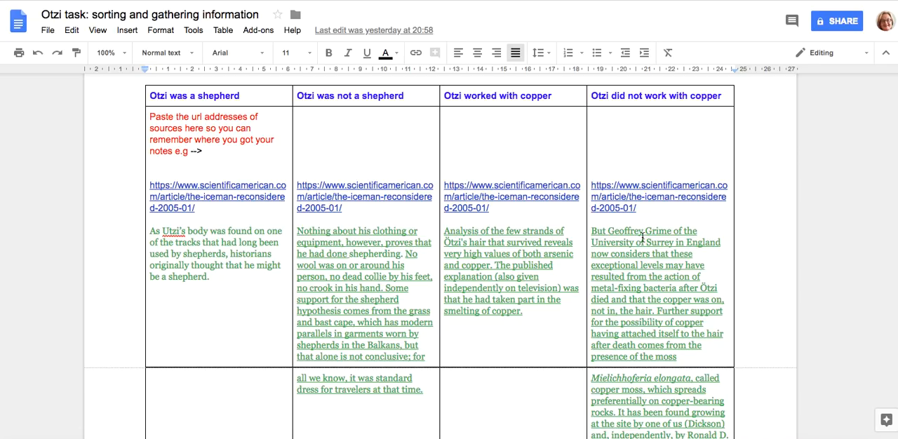
scroll("down", 3)
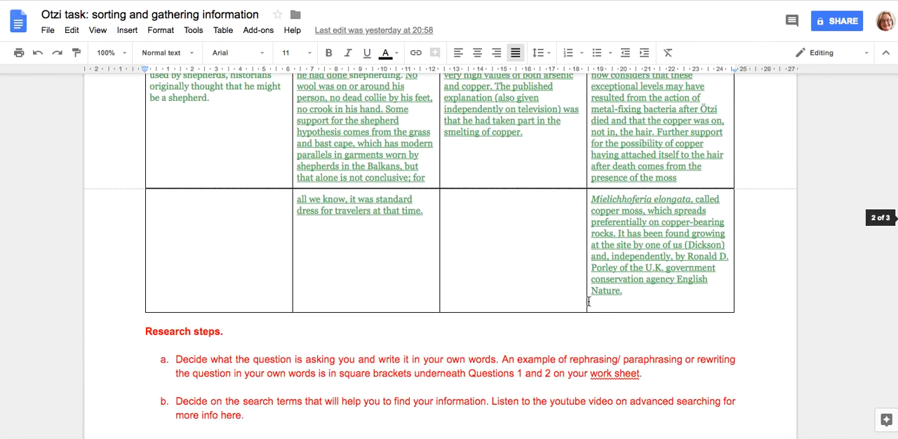
scroll("down", 3)
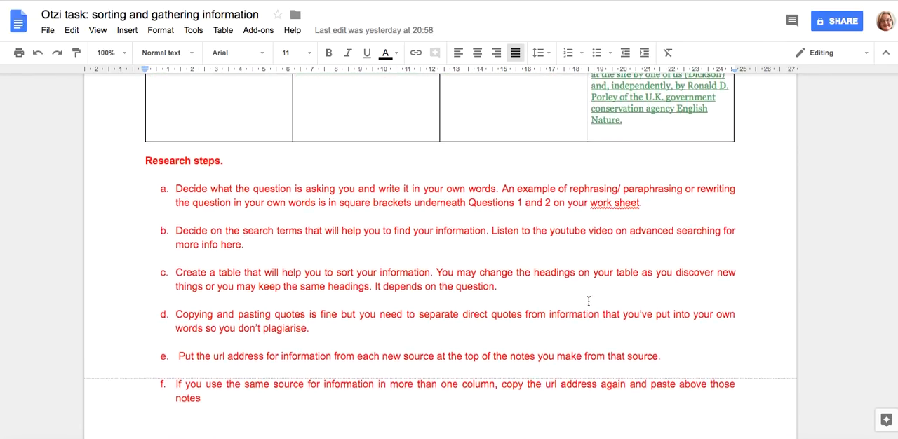
scroll("down", 3)
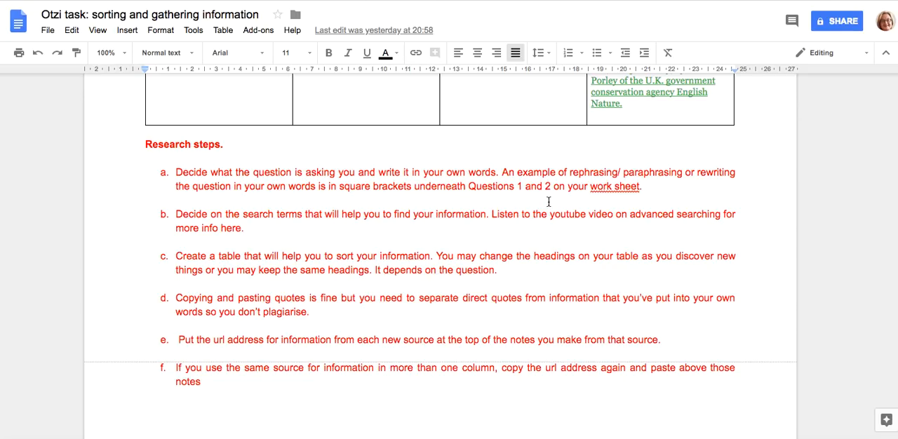
mouse_move(521, 207)
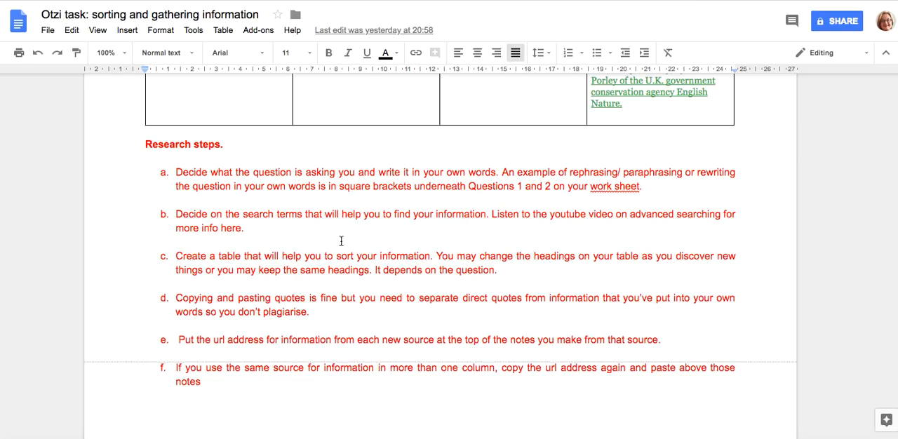
mouse_move(333, 241)
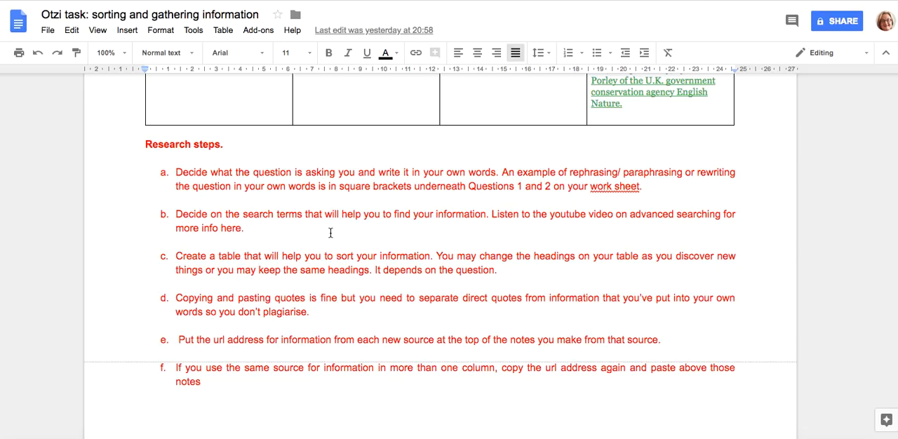
mouse_move(404, 233)
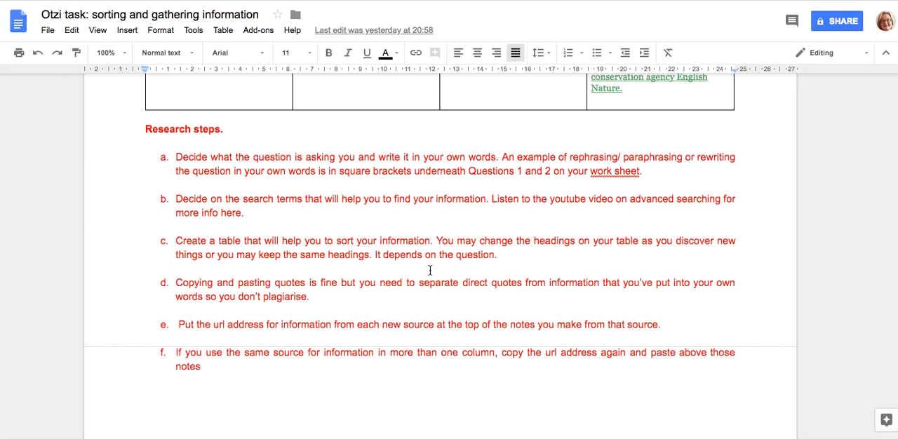
mouse_move(433, 266)
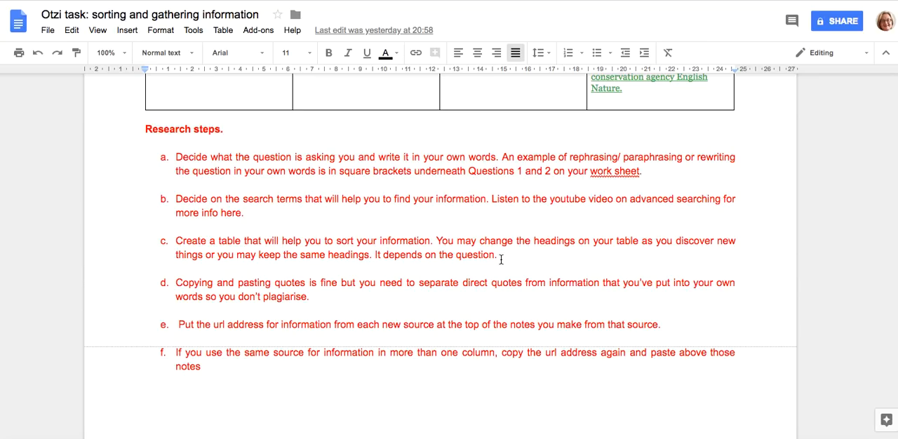
mouse_move(508, 258)
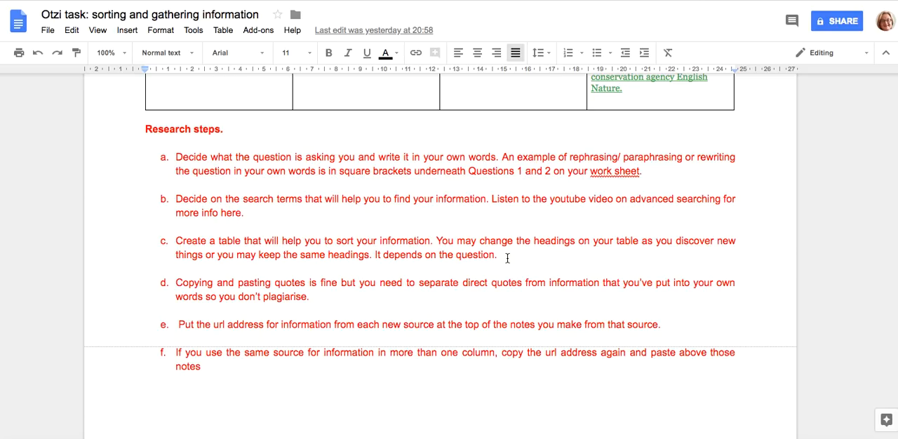
Scroll the document between the Research steps and the Otzi theory table to reread it.
scroll("up", 3)
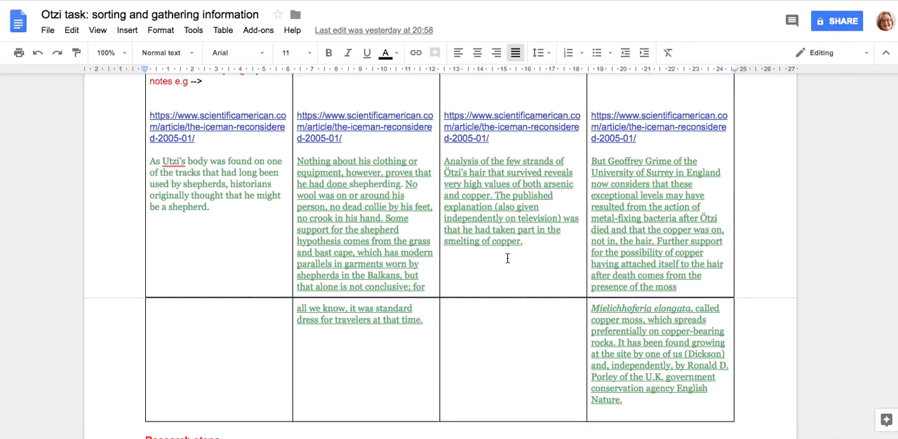
scroll("down", 3)
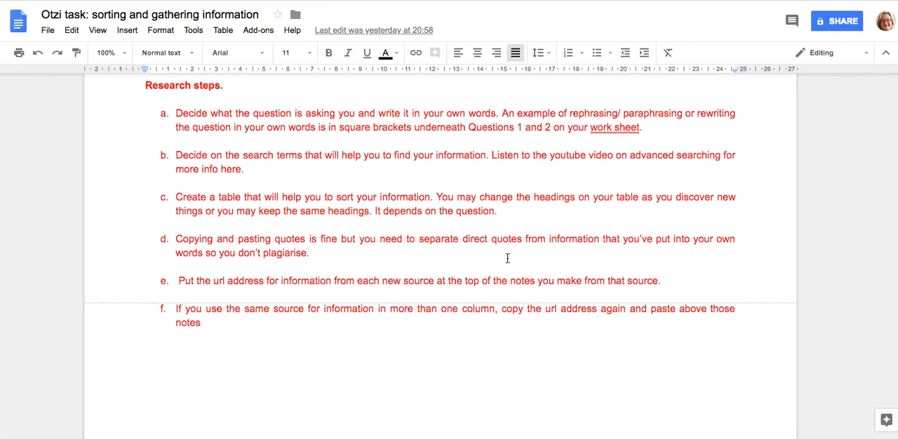
scroll("down", 3)
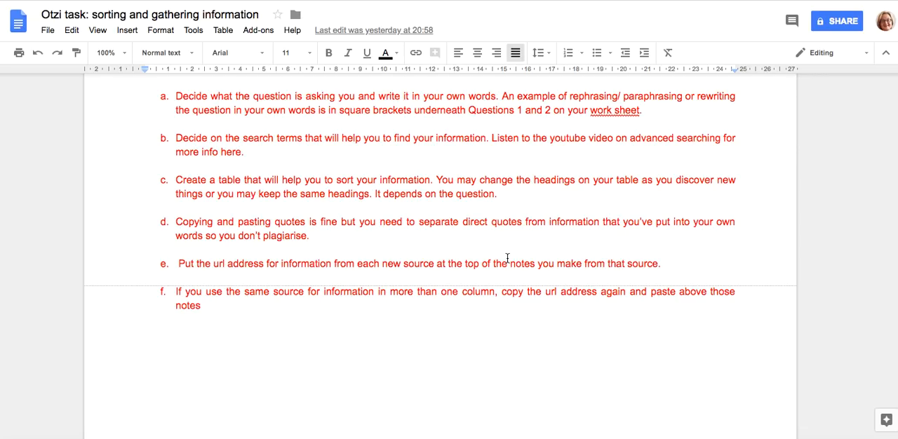
mouse_move(375, 253)
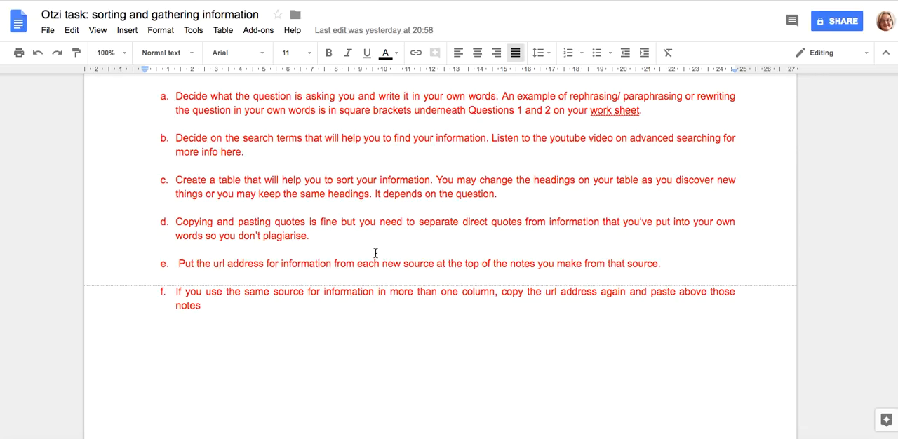
mouse_move(336, 245)
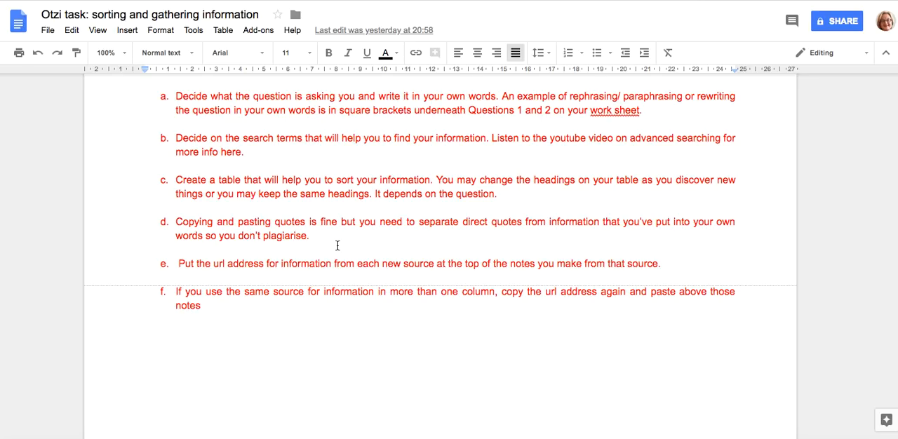
mouse_move(351, 245)
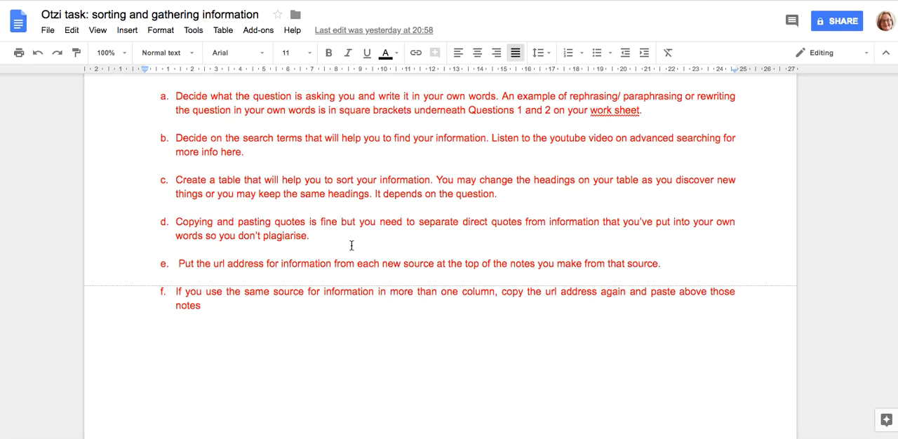
mouse_move(413, 244)
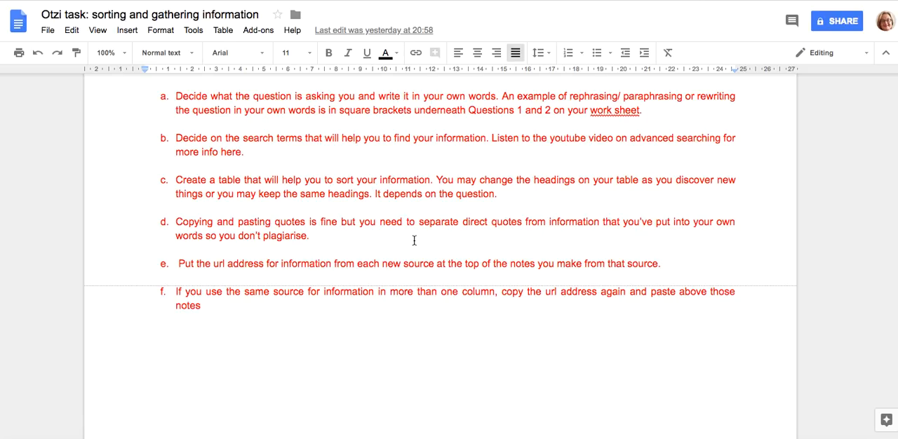
mouse_move(502, 232)
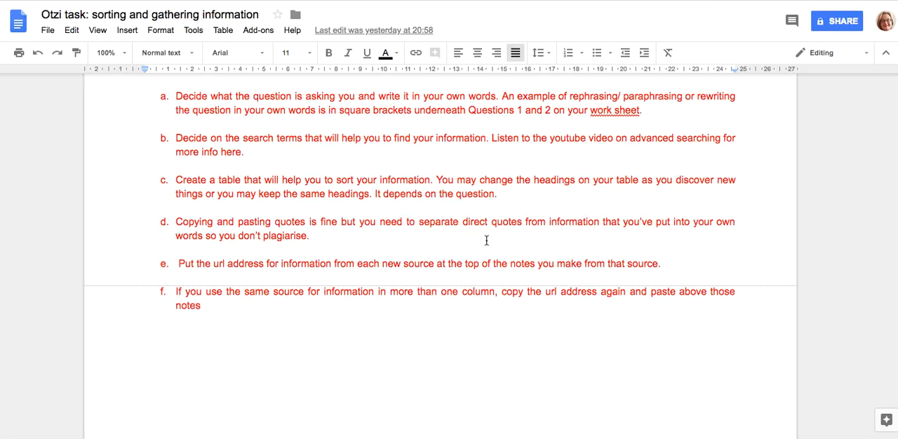
mouse_move(488, 236)
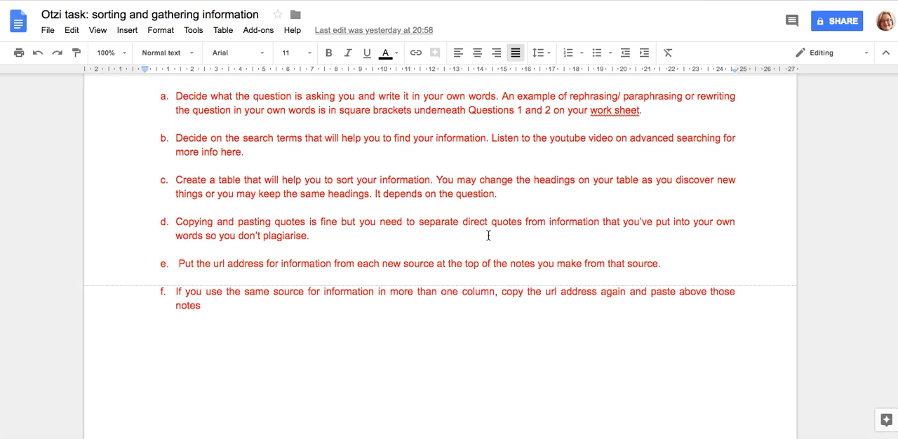
mouse_move(486, 239)
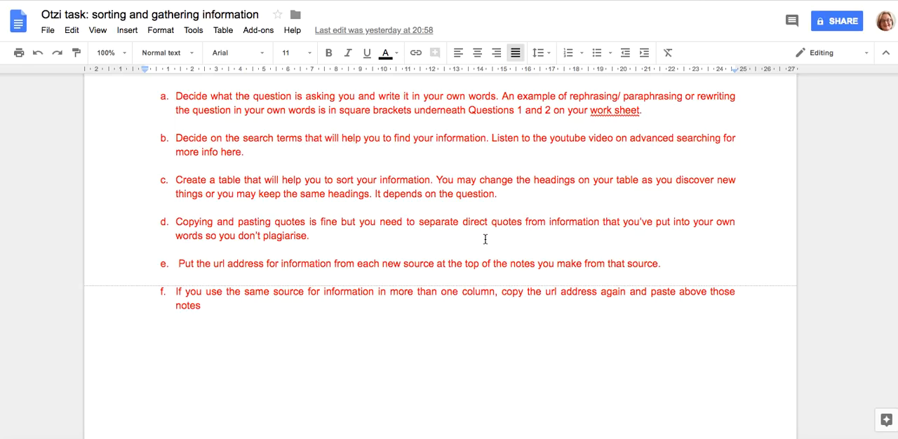
mouse_move(447, 276)
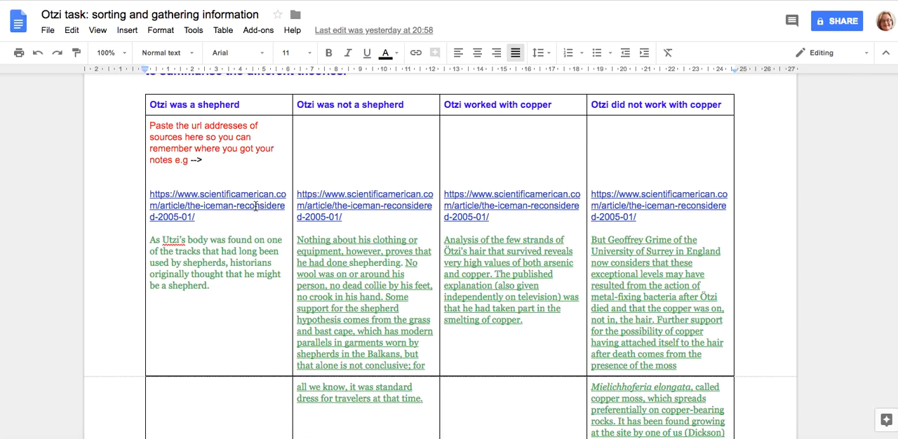
mouse_move(411, 248)
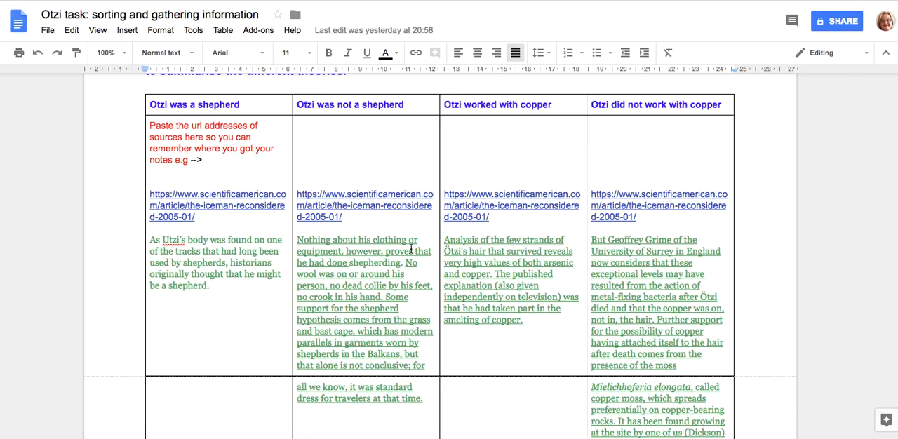
scroll("down", 3)
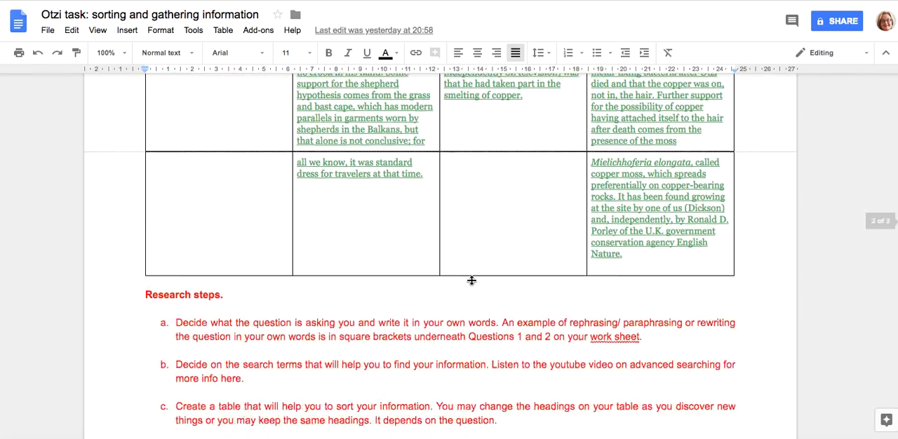
scroll("down", 3)
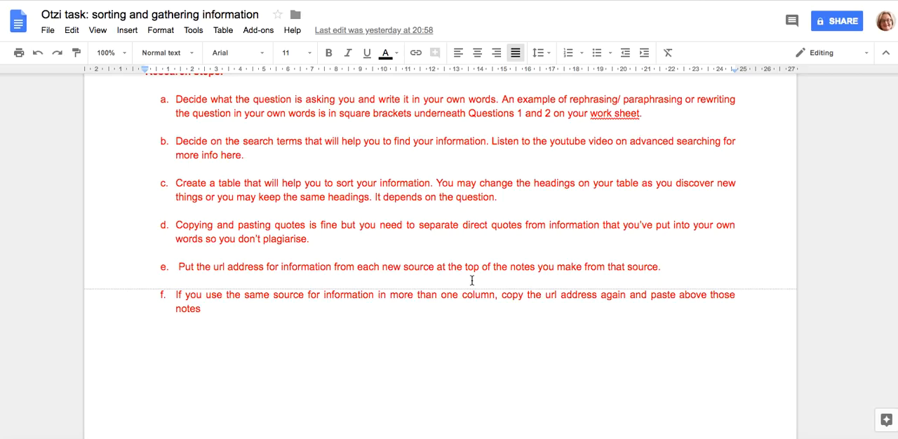
mouse_move(285, 321)
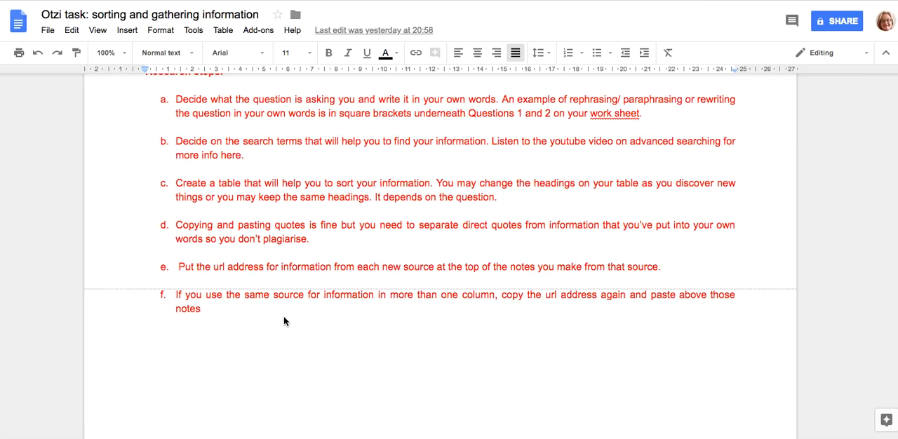
mouse_move(283, 316)
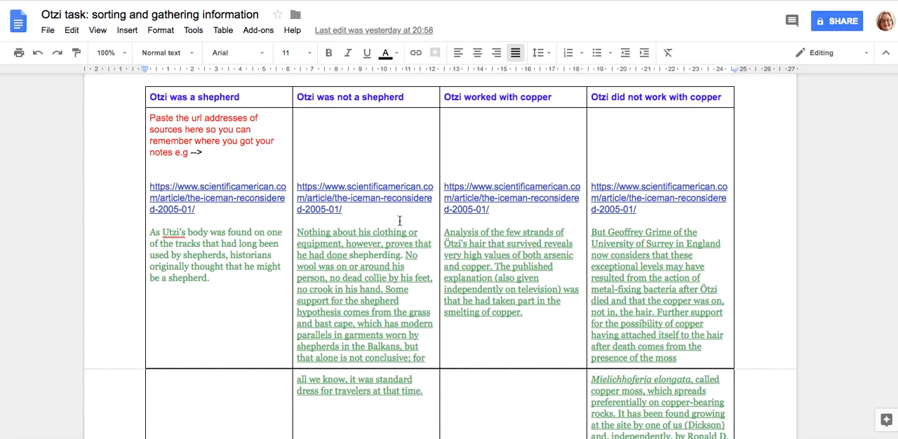
scroll("down", 3)
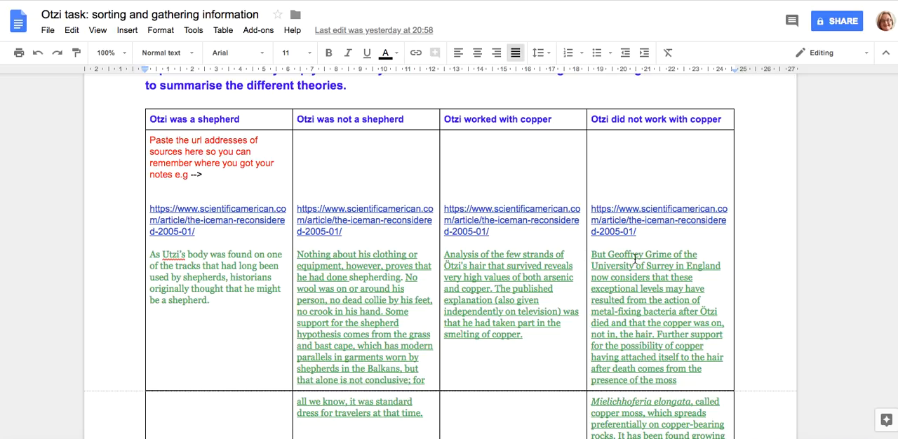
scroll("down", 3)
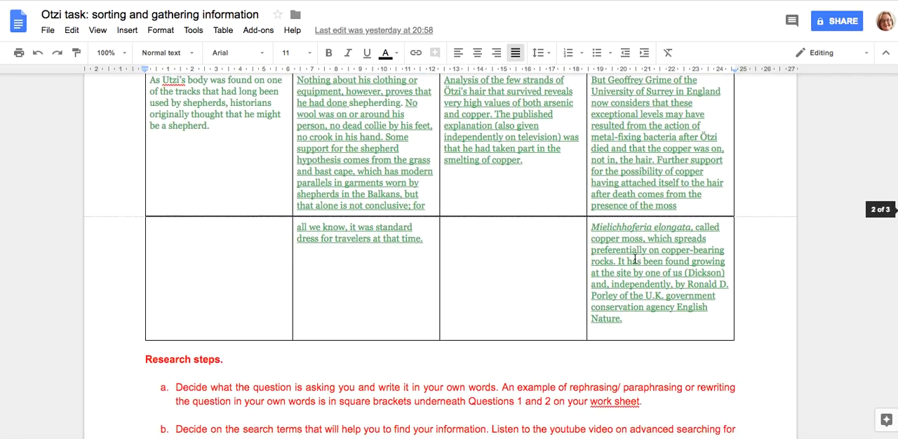
scroll("up", 3)
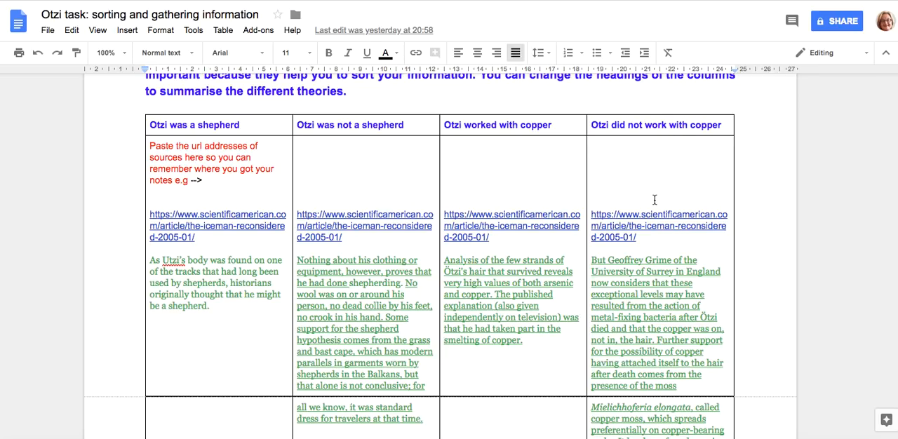
scroll("down", 3)
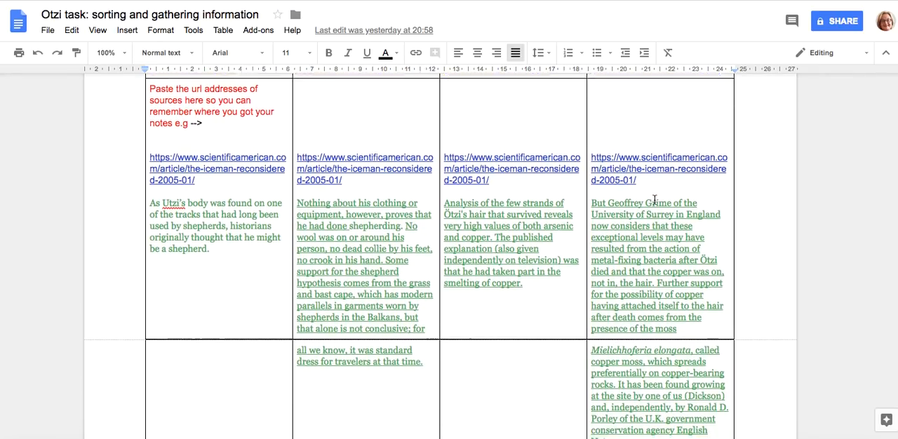
scroll("down", 3)
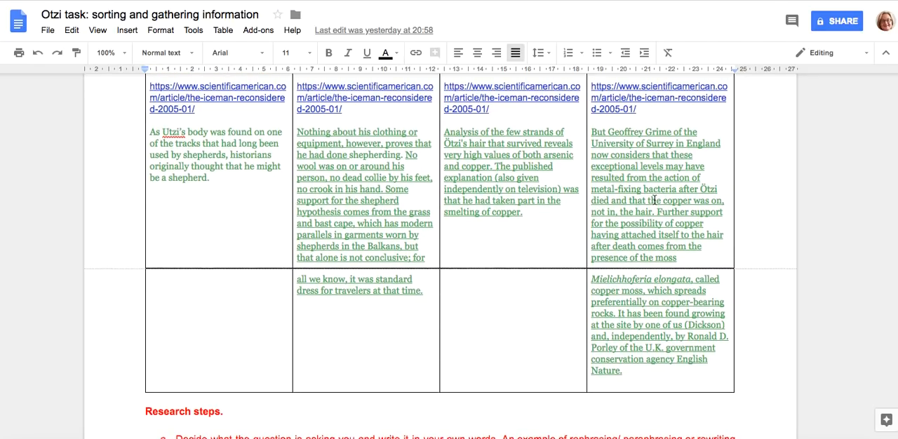